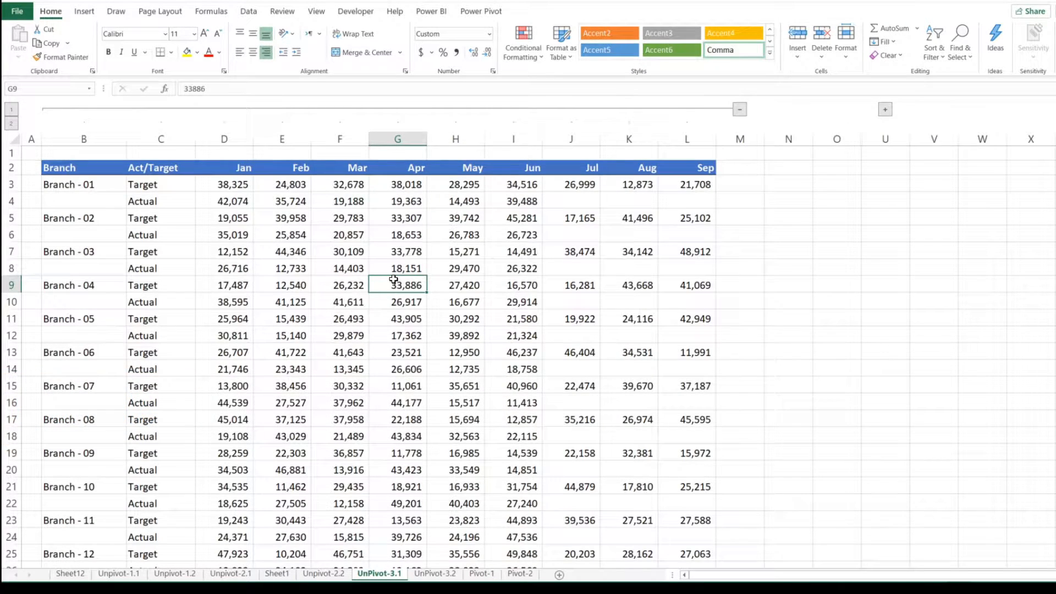
# - Review the source layout: Target and Actual rows per branch across the Jan–Sep month columns
pyautogui.click(282, 285)
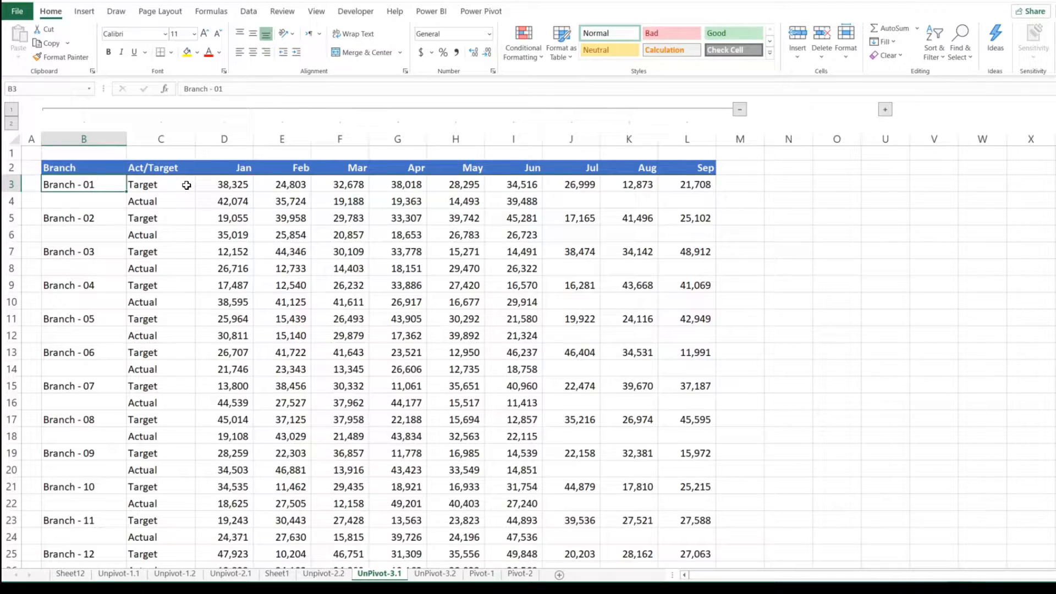
pyautogui.click(160, 201)
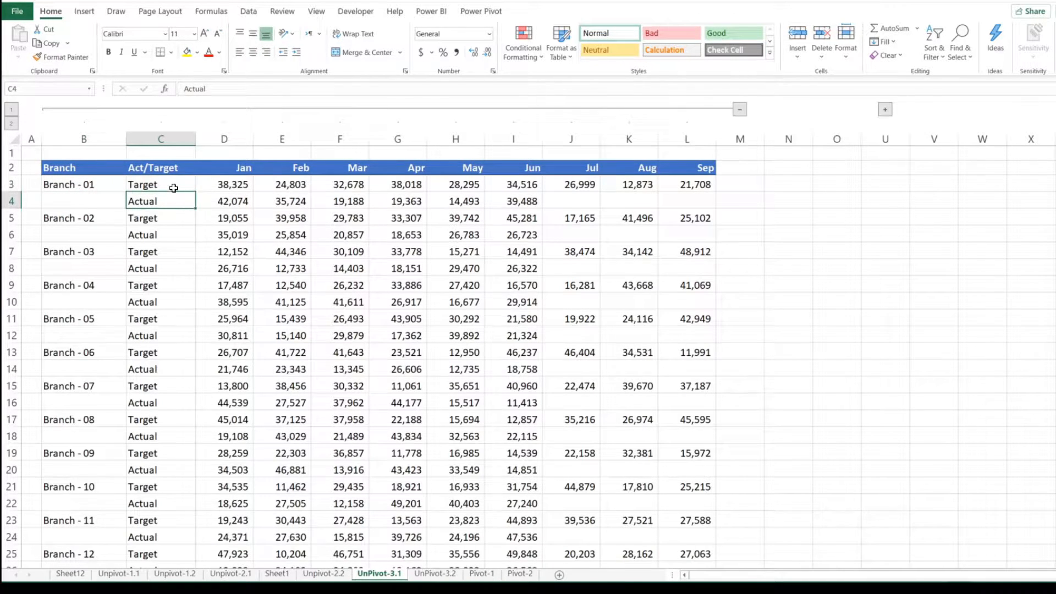
pyautogui.click(173, 185)
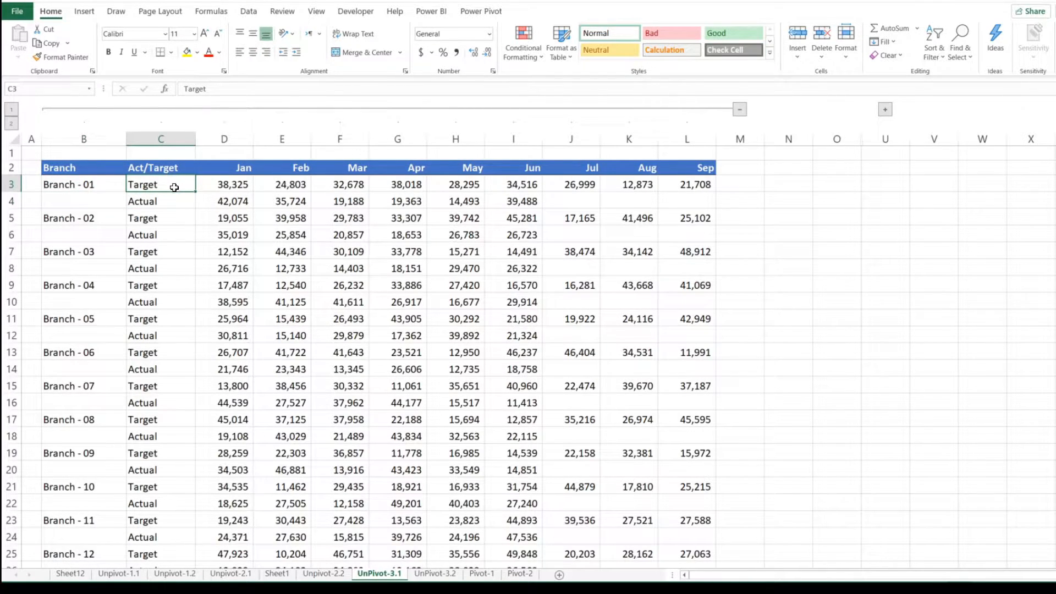
pyautogui.click(161, 200)
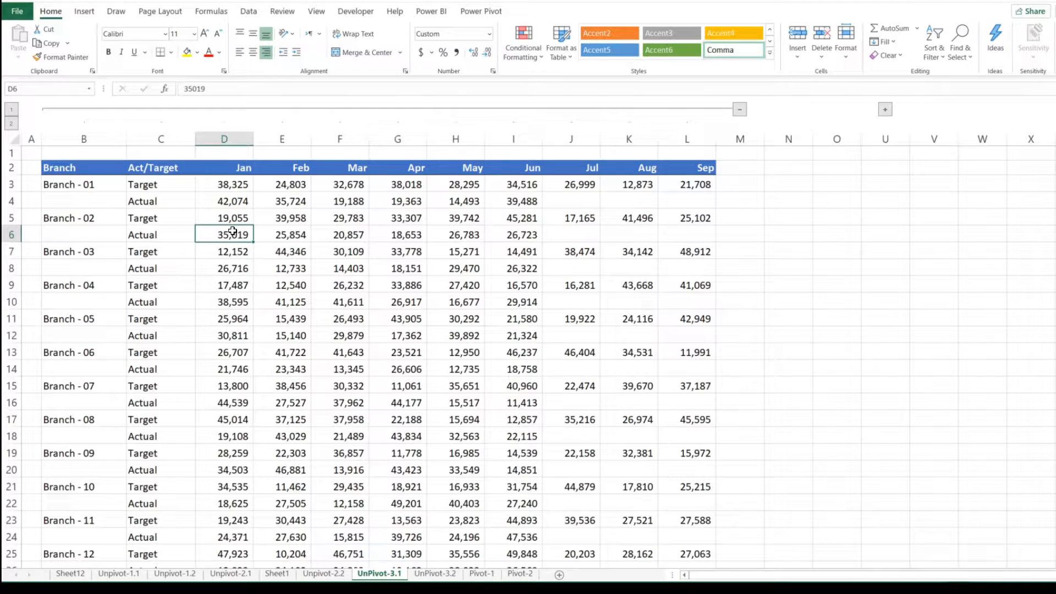
pyautogui.click(224, 202)
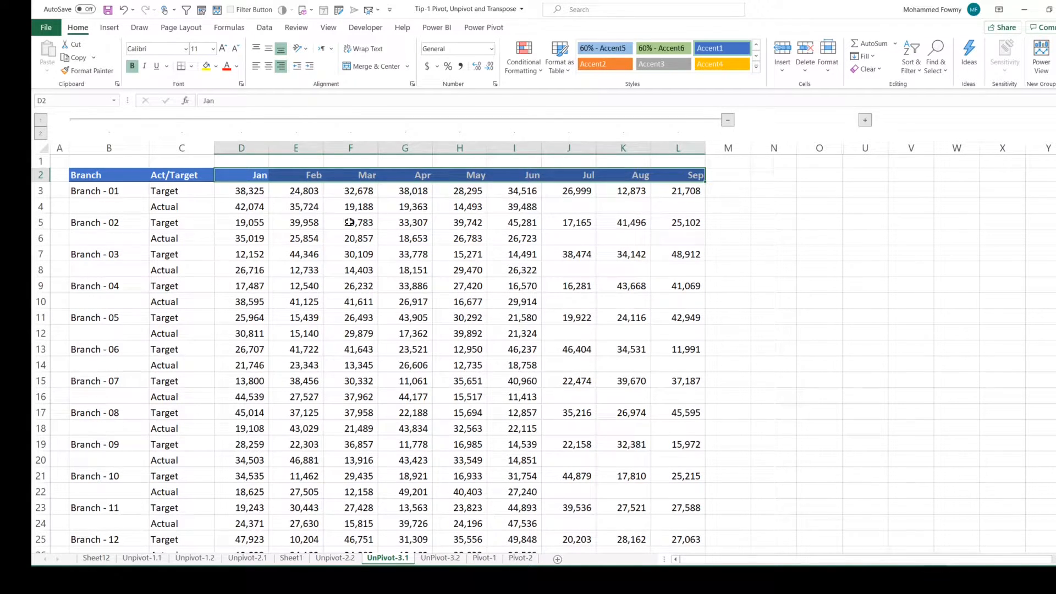
pyautogui.click(350, 222)
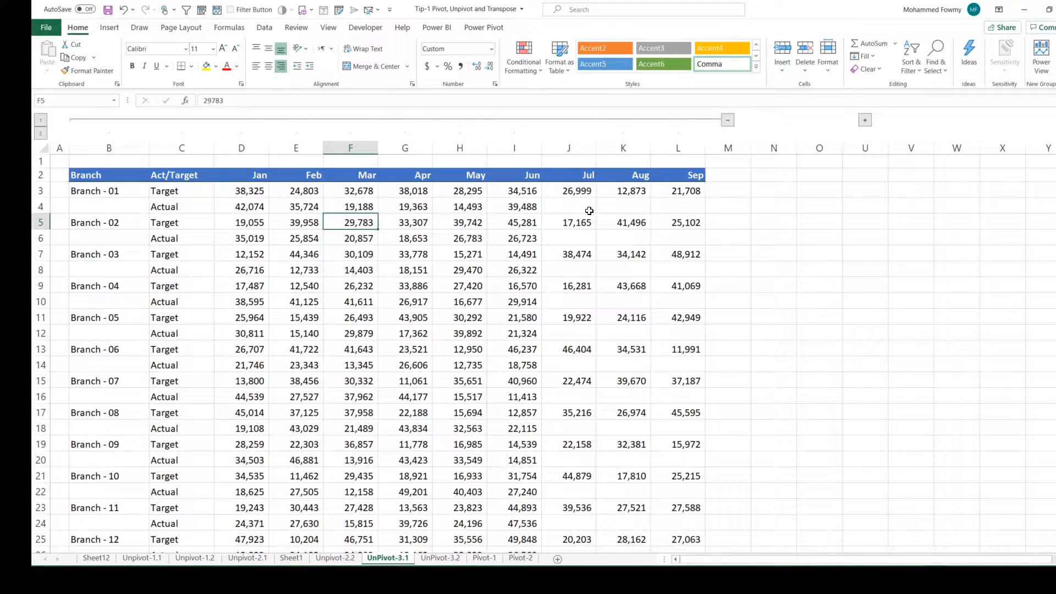
pyautogui.moveTo(531, 197)
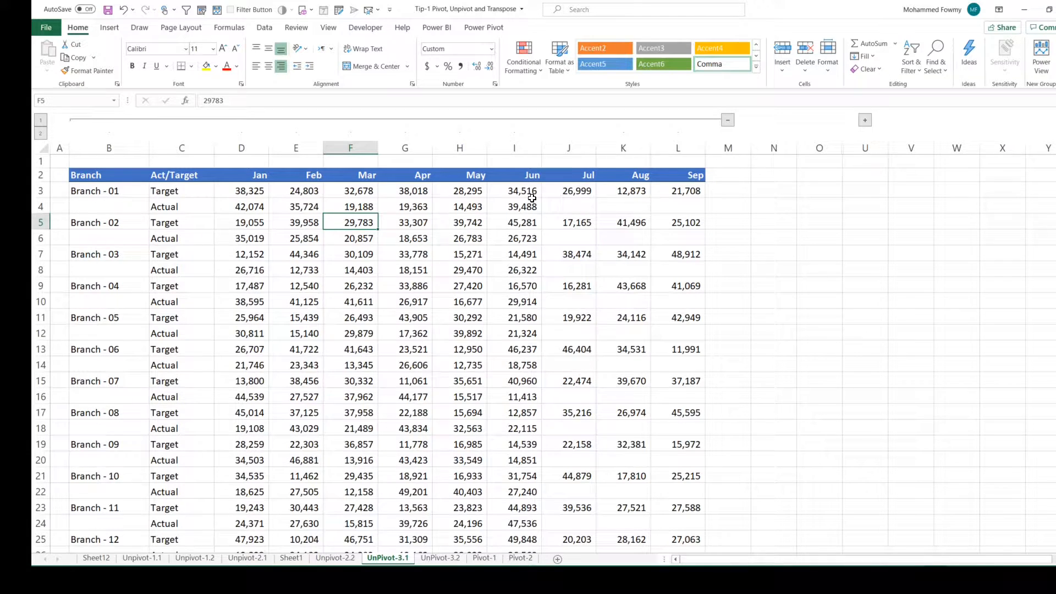
pyautogui.moveTo(563, 184)
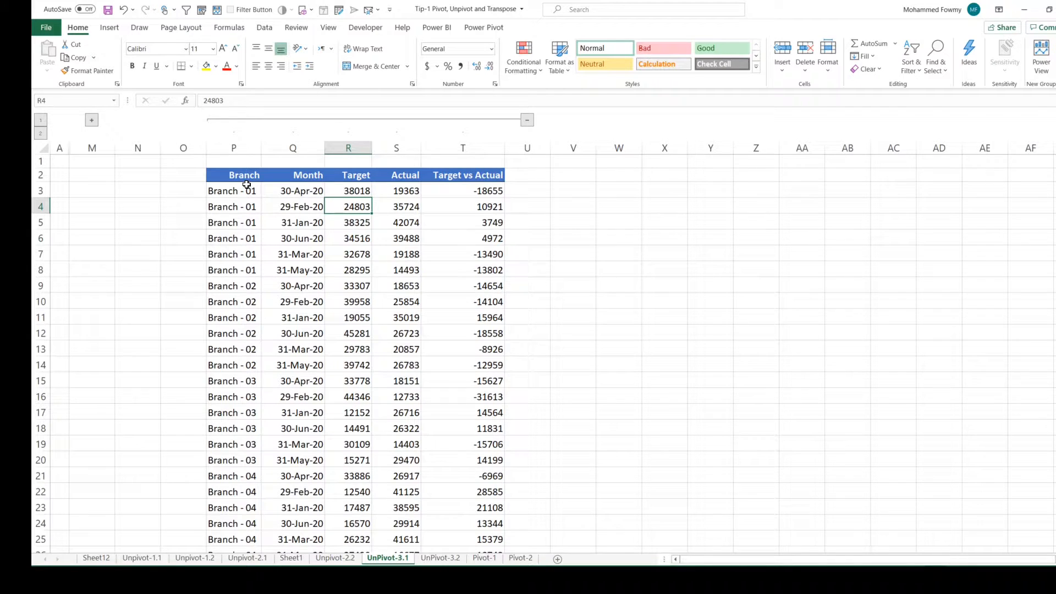
# - Note the result's Month and Actual columns, then move to the UnPivot-3.2 sheet
pyautogui.click(302, 175)
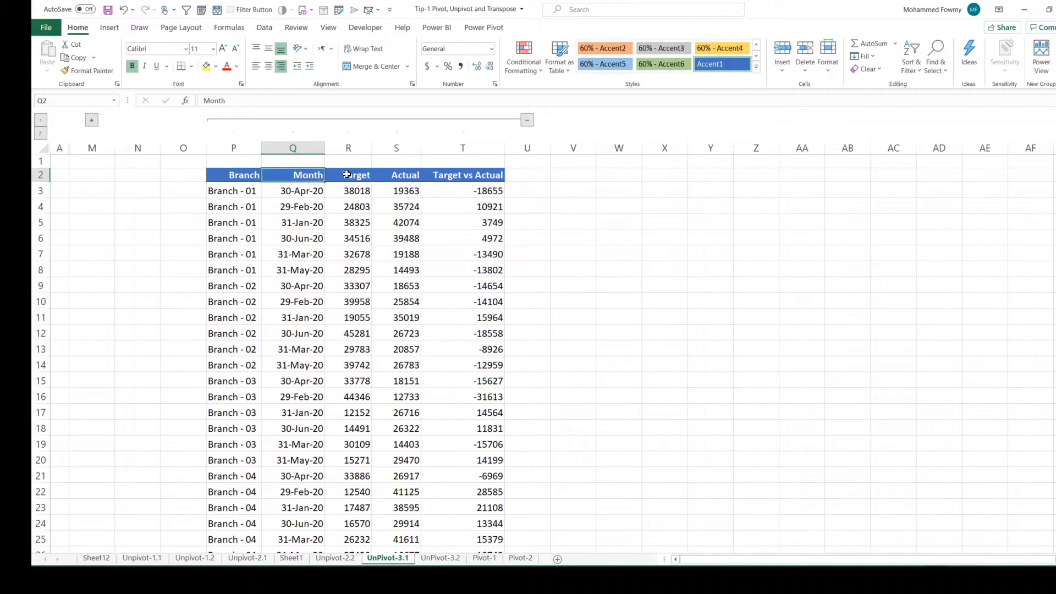
pyautogui.click(396, 175)
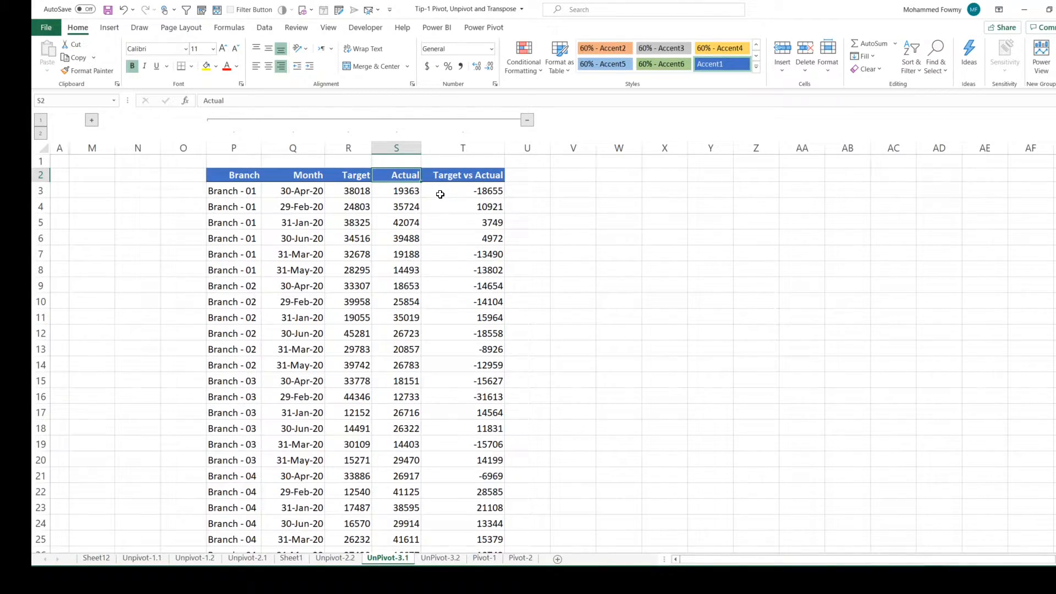
pyautogui.click(440, 558)
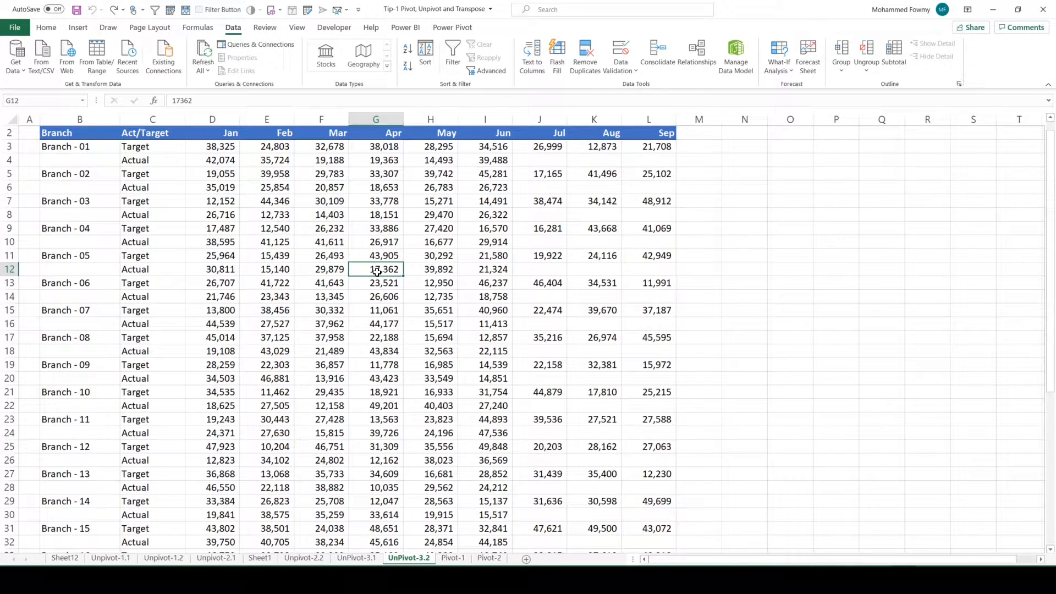
# - Convert the UnPivot-3.2 branch data into table Table7 and load it into Power Query Editor
pyautogui.click(375, 256)
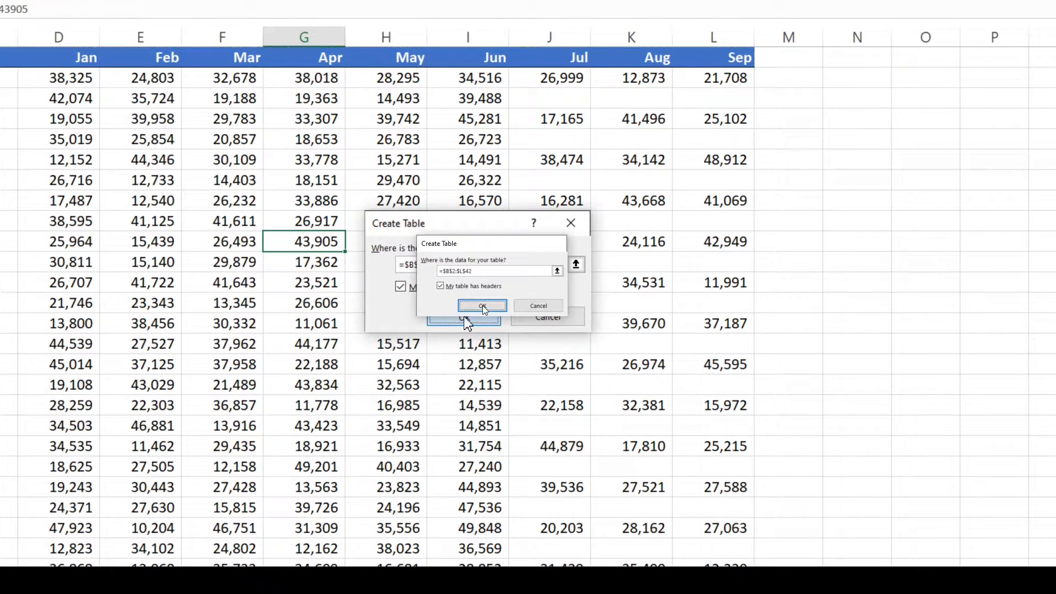
pyautogui.click(482, 306)
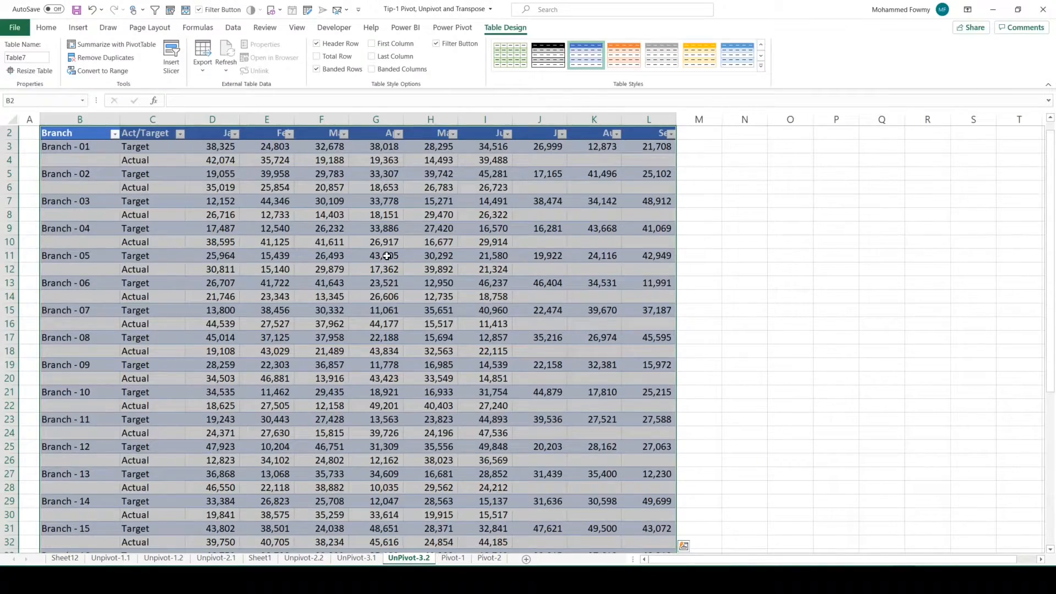
pyautogui.click(376, 242)
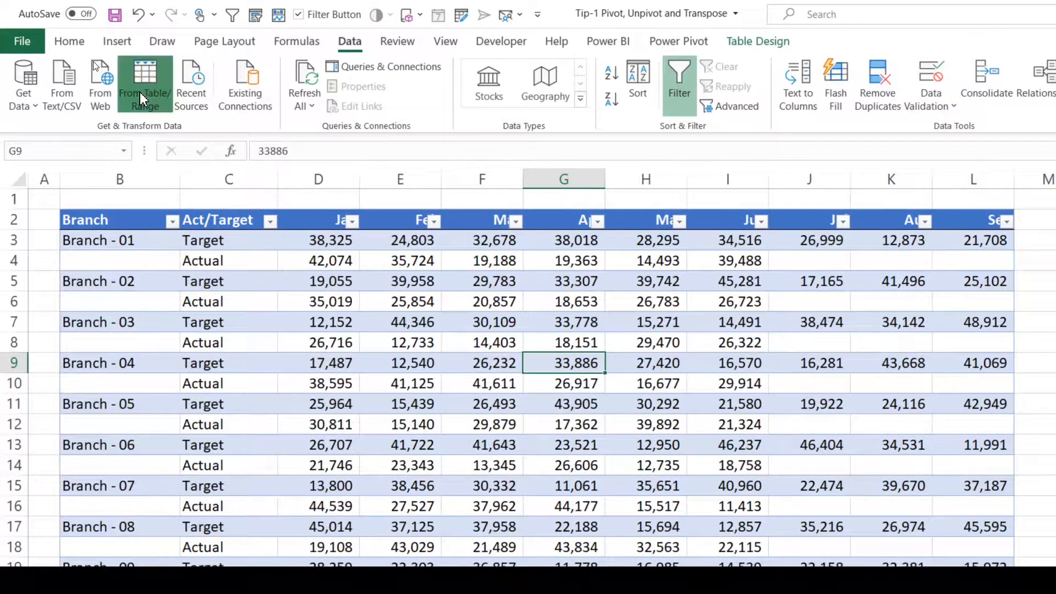
pyautogui.click(144, 85)
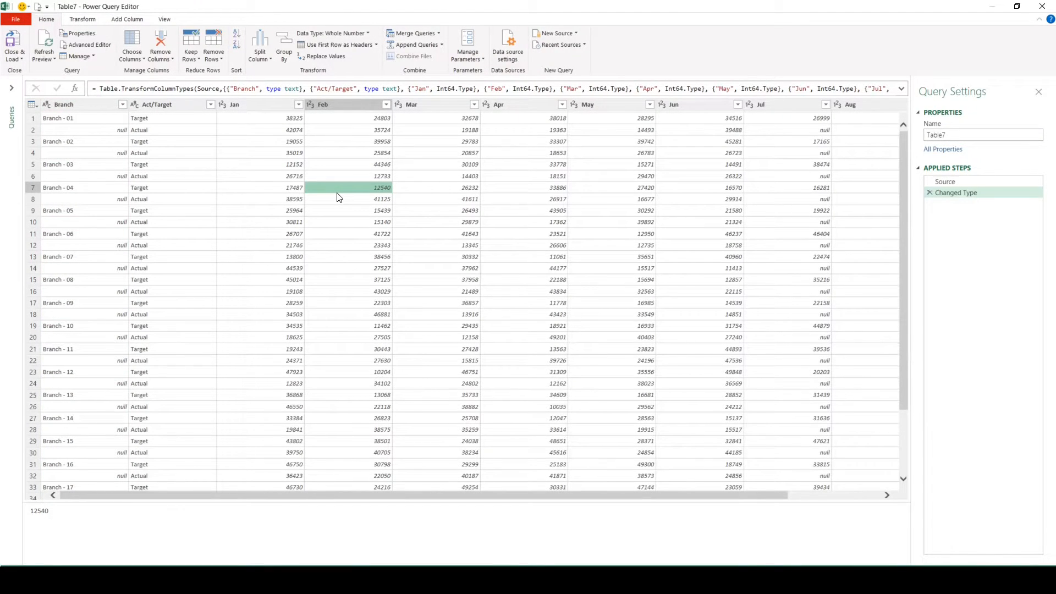
# - Zoom in on the branch query in Power Query Editor
pyautogui.press('ctrl+shift+=')
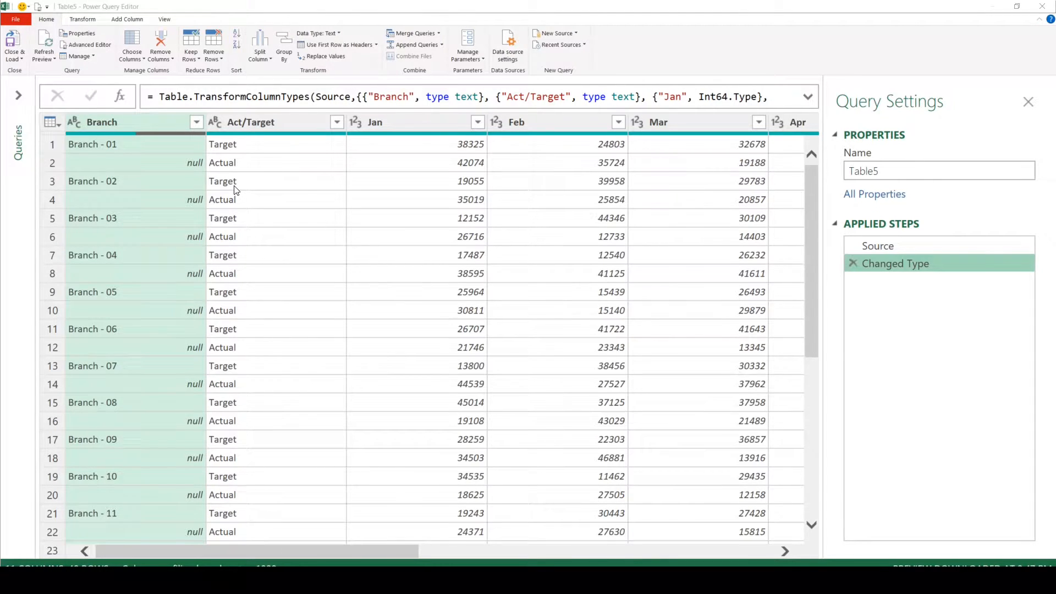
pyautogui.moveTo(186, 178)
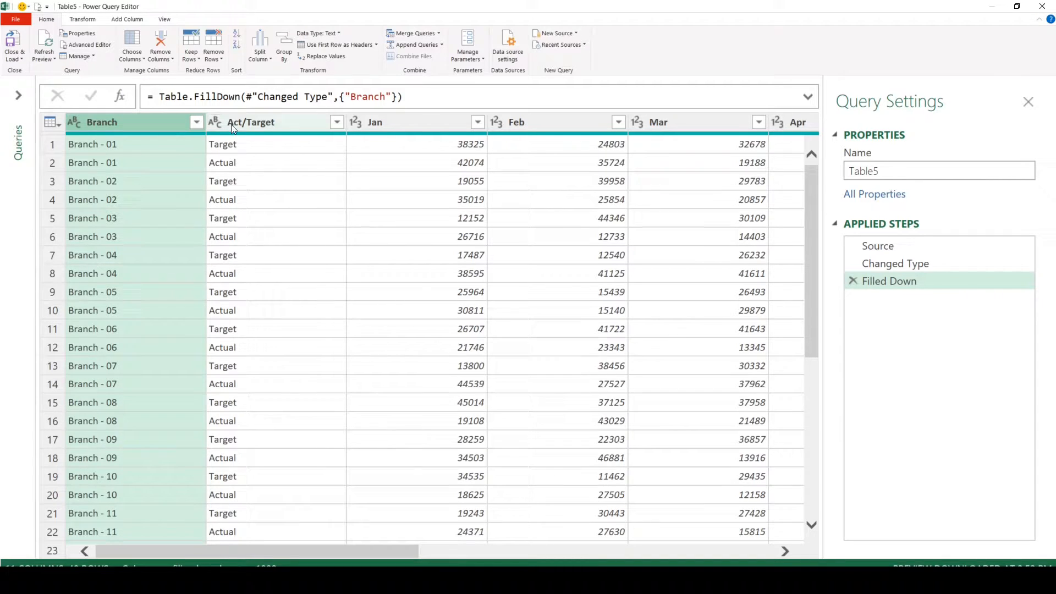
# - Keep Branch and Act/Target and unpivot all month columns into Attribute and Value
pyautogui.click(251, 122)
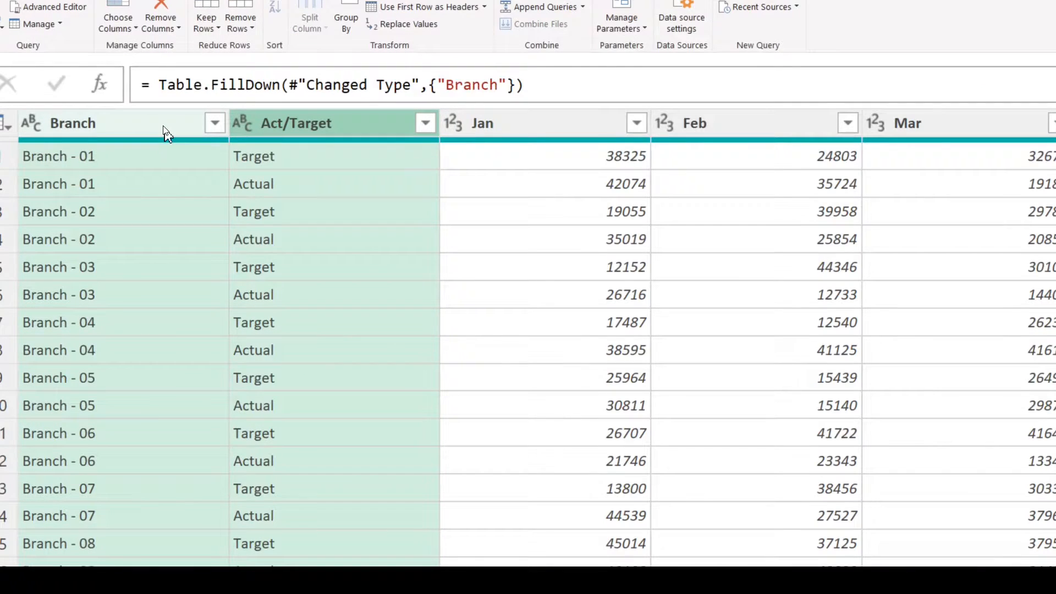
pyautogui.rightClick(71, 123)
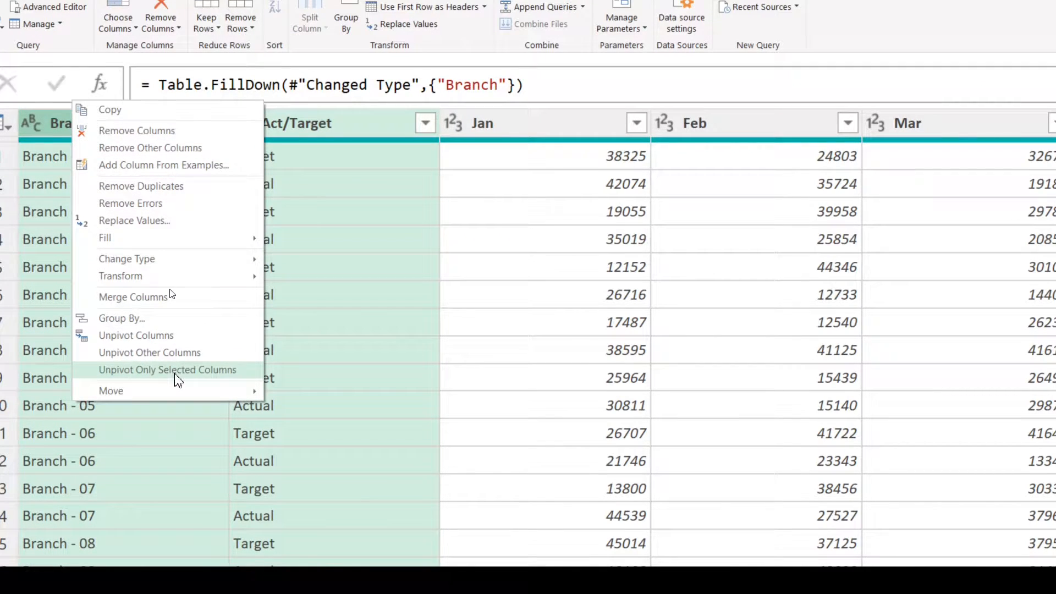
pyautogui.moveTo(181, 362)
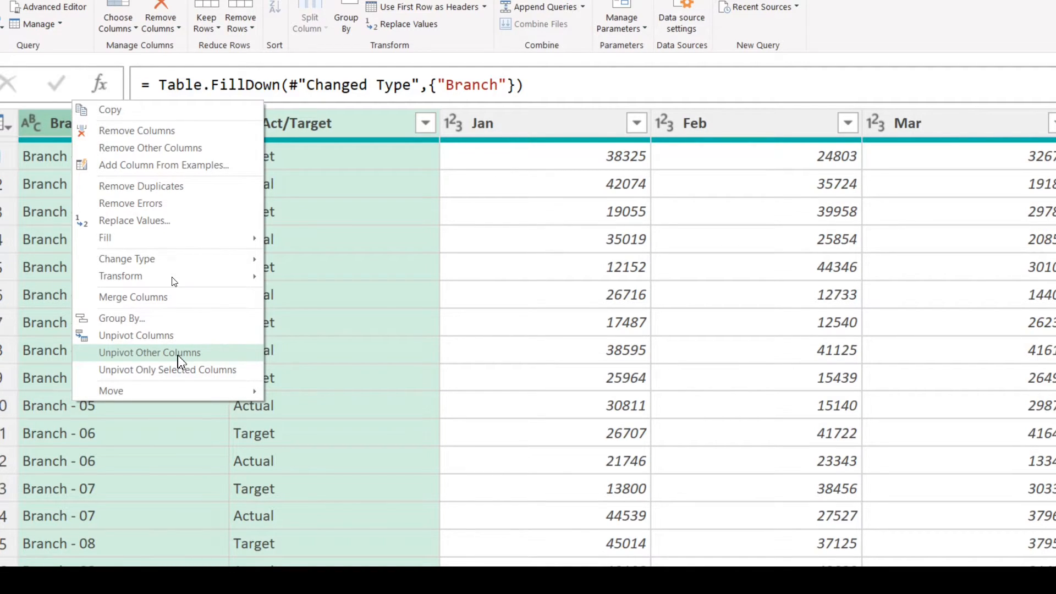
pyautogui.click(149, 353)
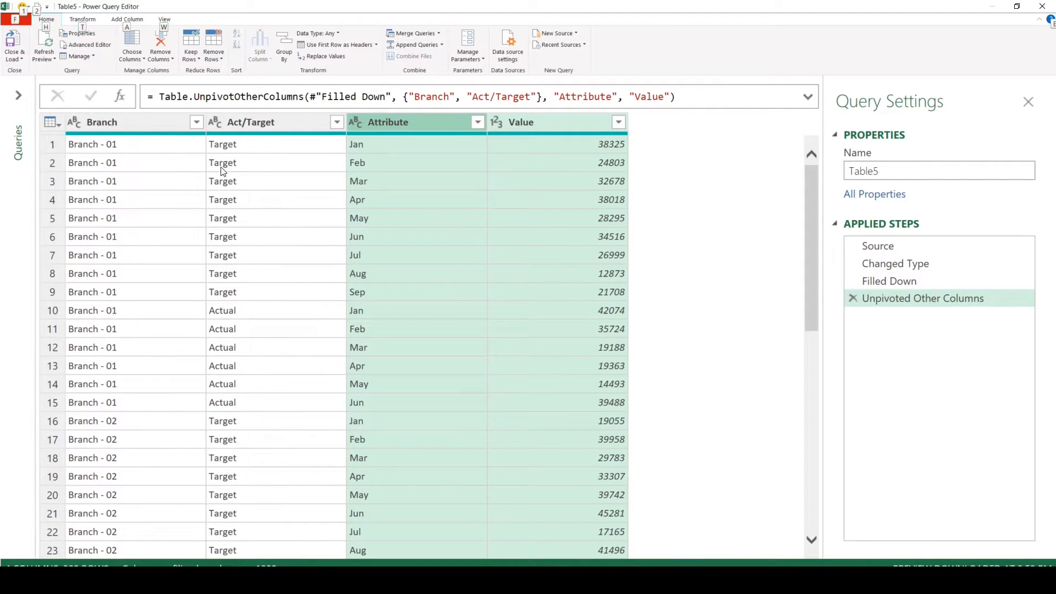
# - Pivot Act/Target into Target and Actual columns, using Value aggregated with Sum
pyautogui.click(249, 122)
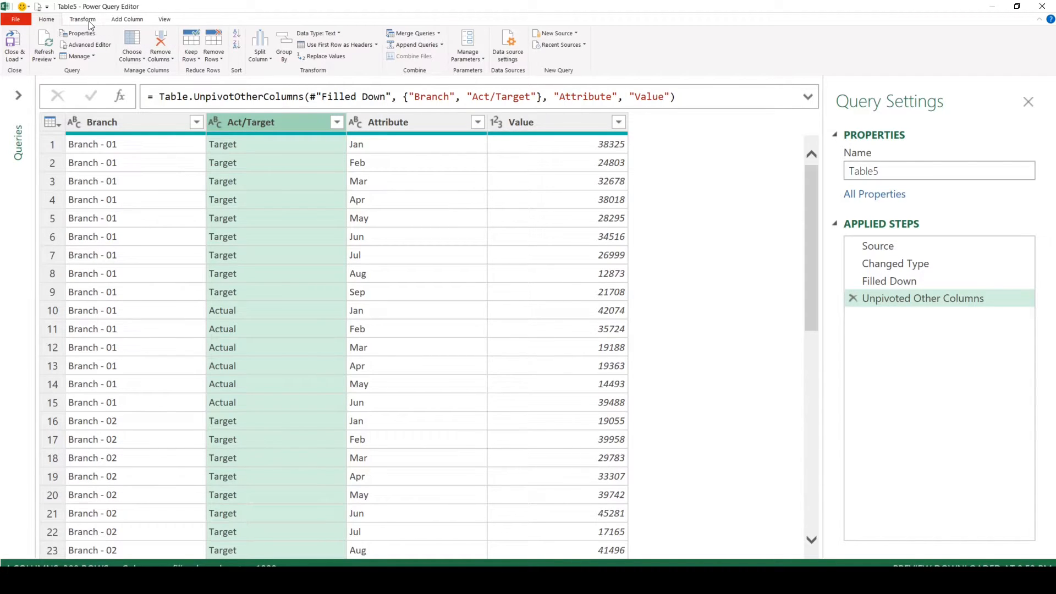
pyautogui.click(83, 20)
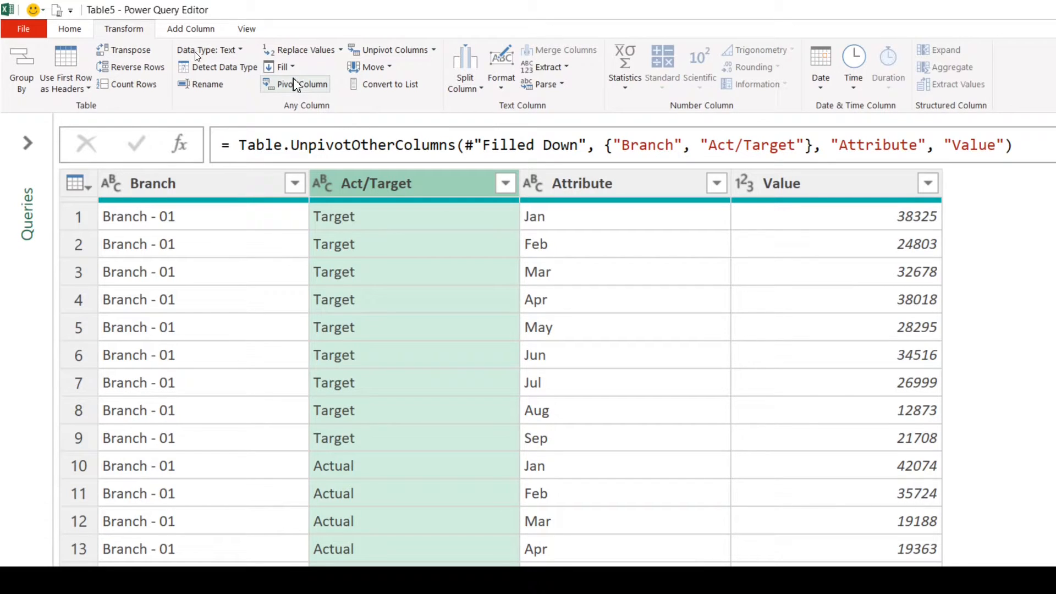
pyautogui.moveTo(296, 85)
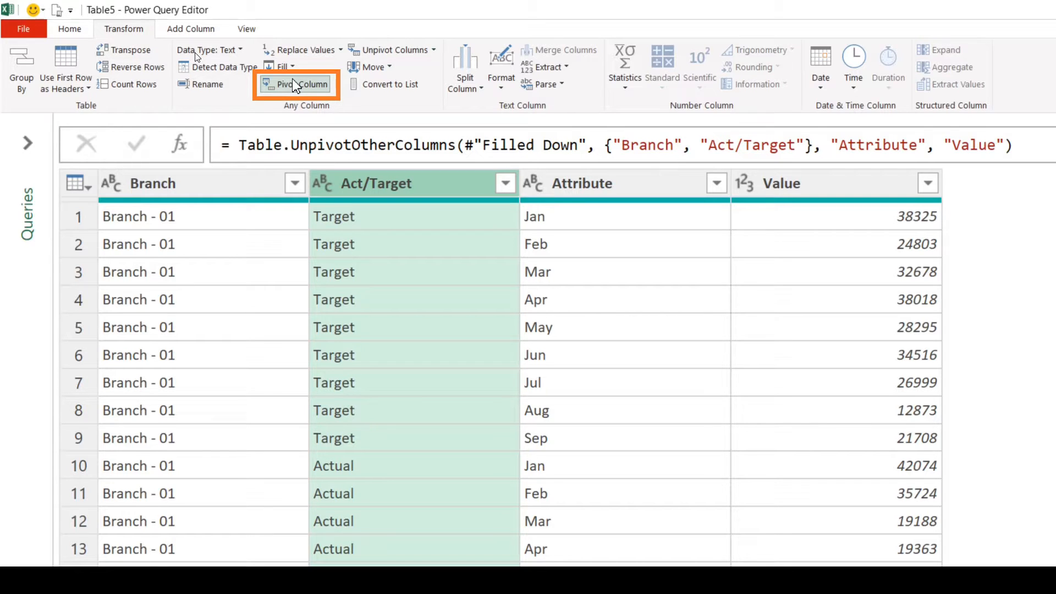
pyautogui.click(304, 84)
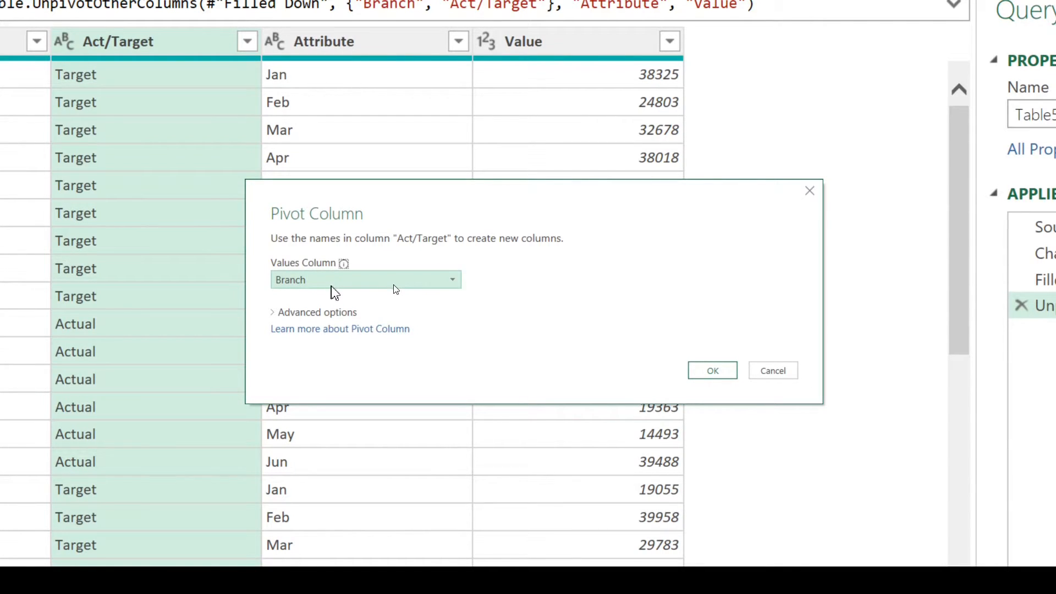
pyautogui.moveTo(357, 283)
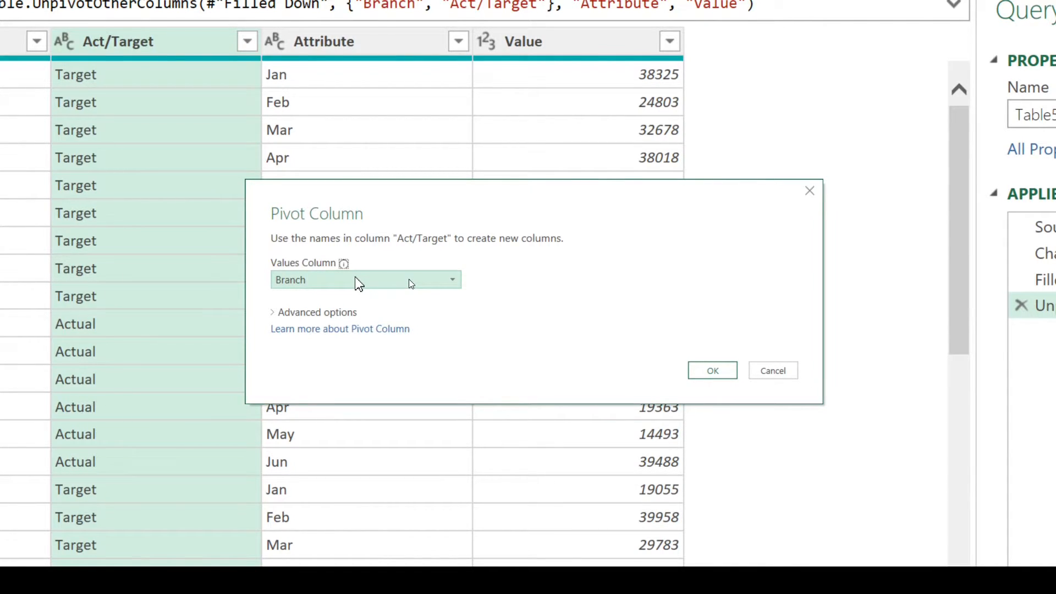
pyautogui.click(453, 279)
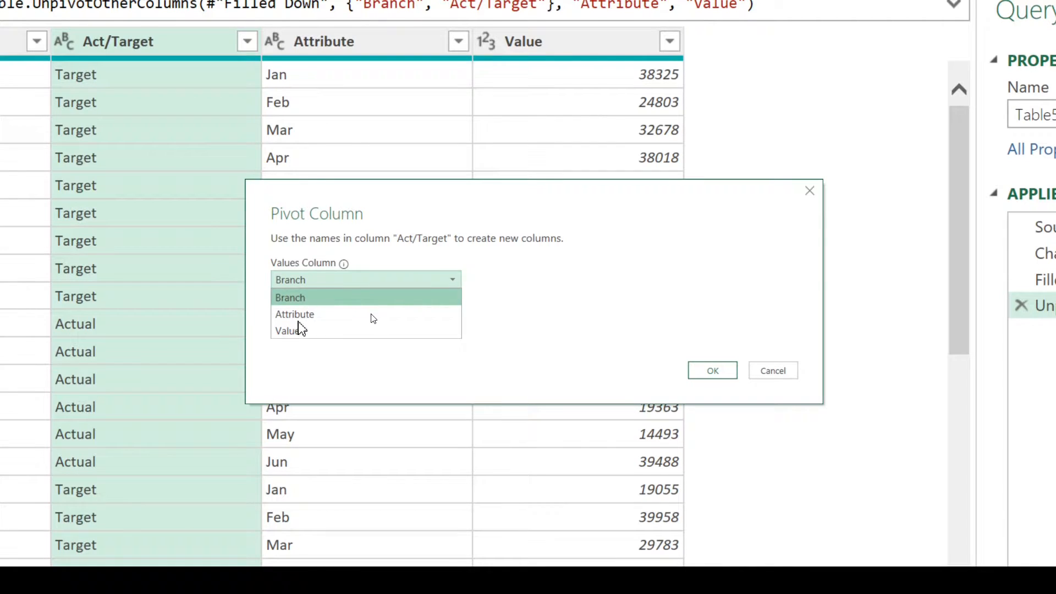
pyautogui.click(287, 330)
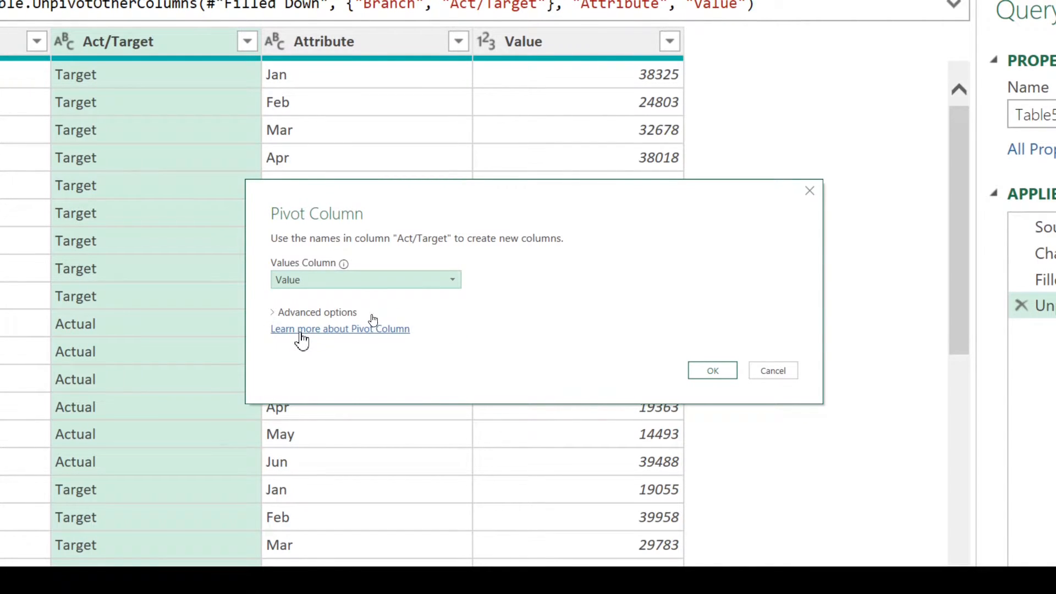
pyautogui.click(314, 312)
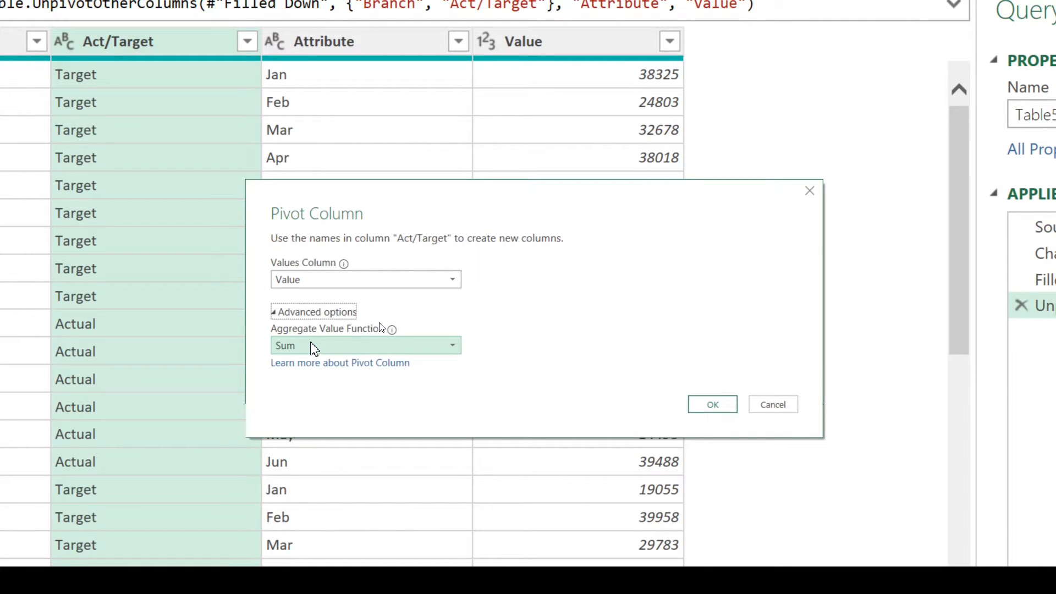
pyautogui.moveTo(718, 407)
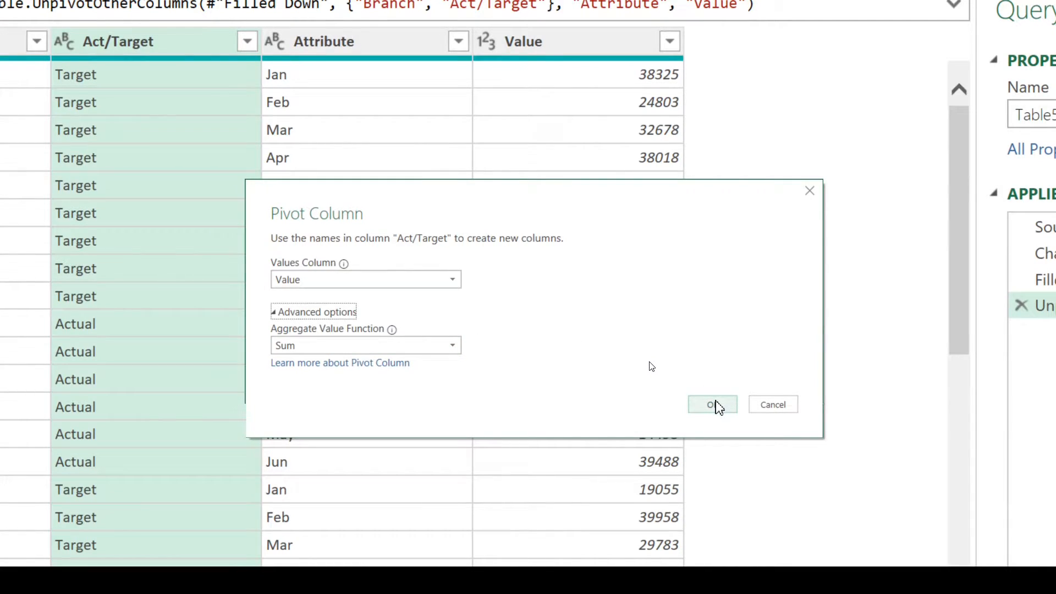
pyautogui.click(712, 404)
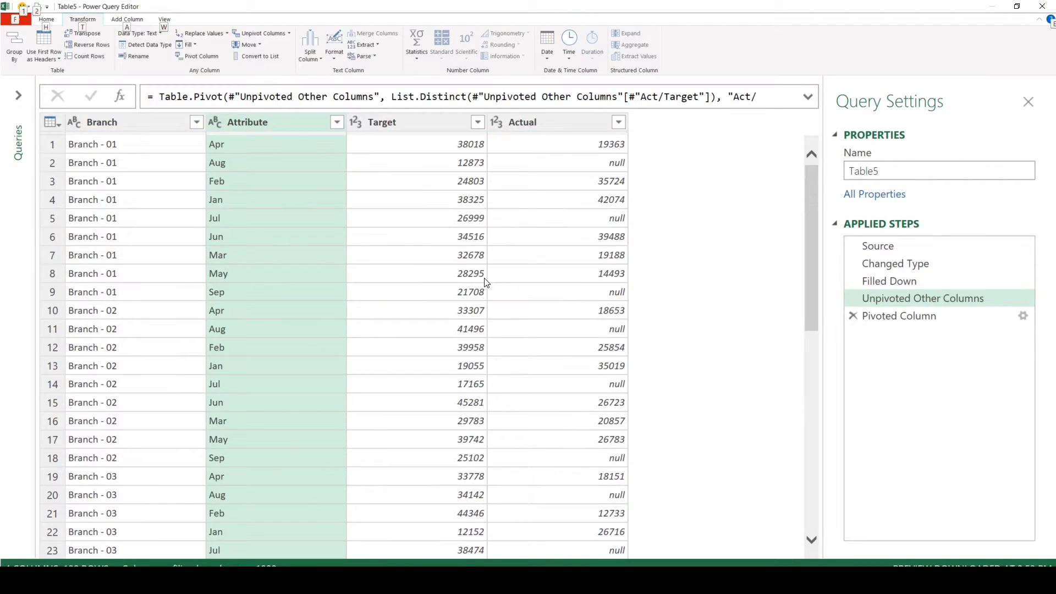
pyautogui.click(899, 316)
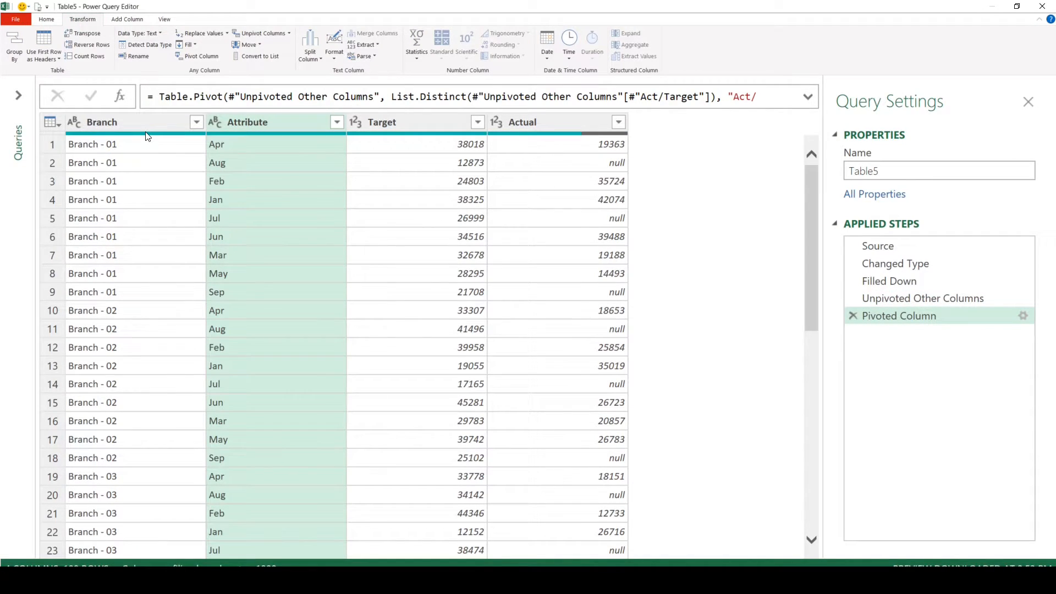
pyautogui.click(403, 122)
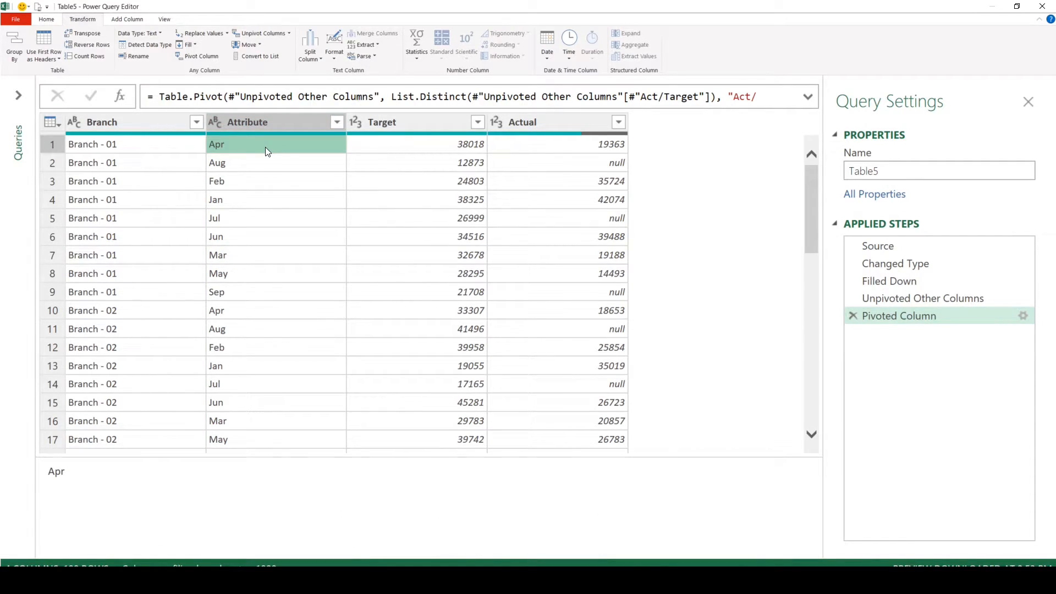
# - Append the suffix -2020 to every month name in the Attribute column
pyautogui.click(248, 122)
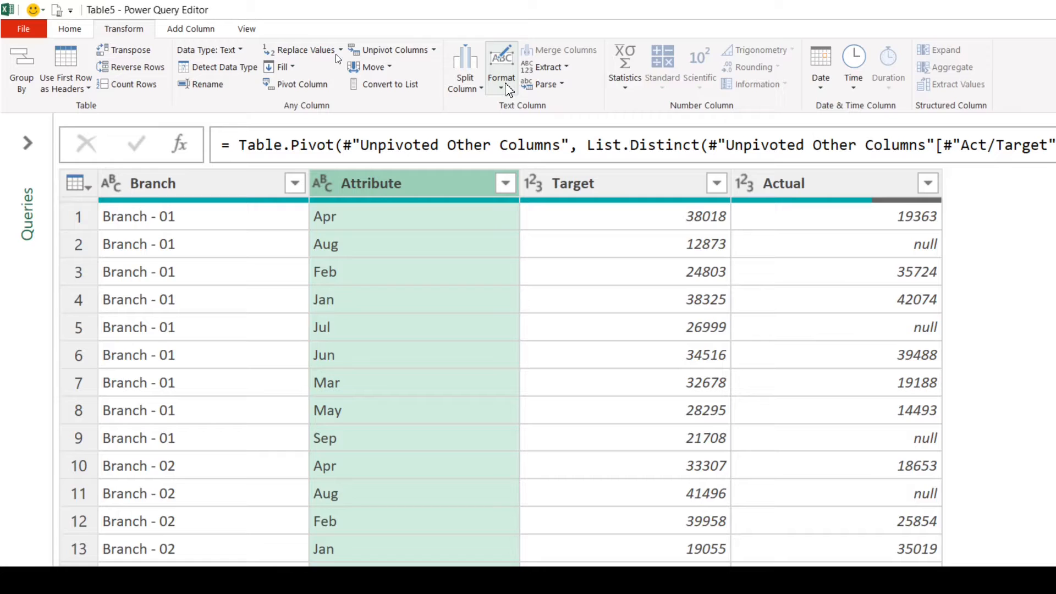
pyautogui.click(501, 66)
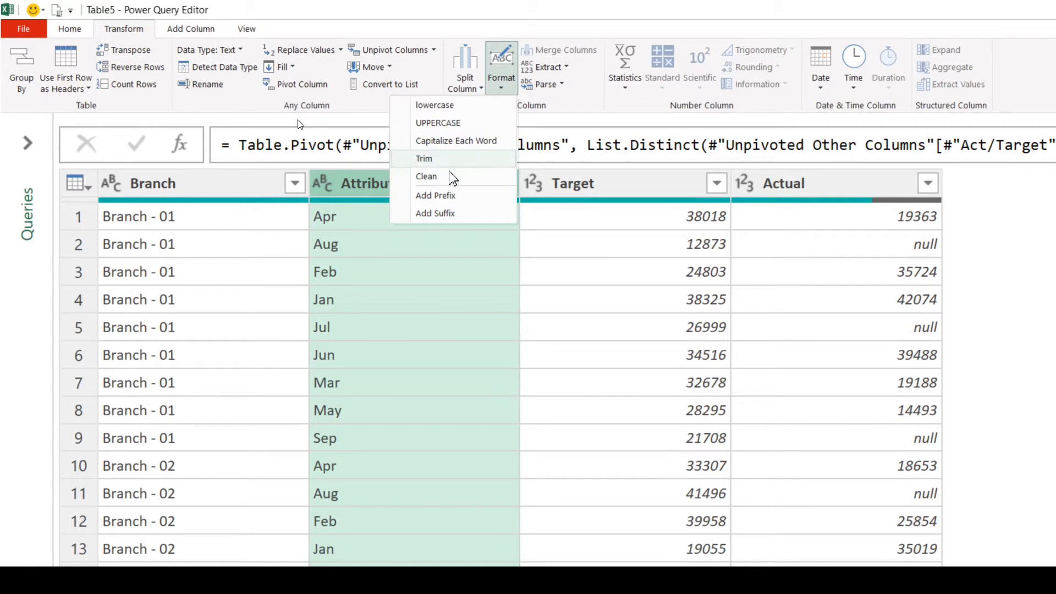
pyautogui.click(424, 159)
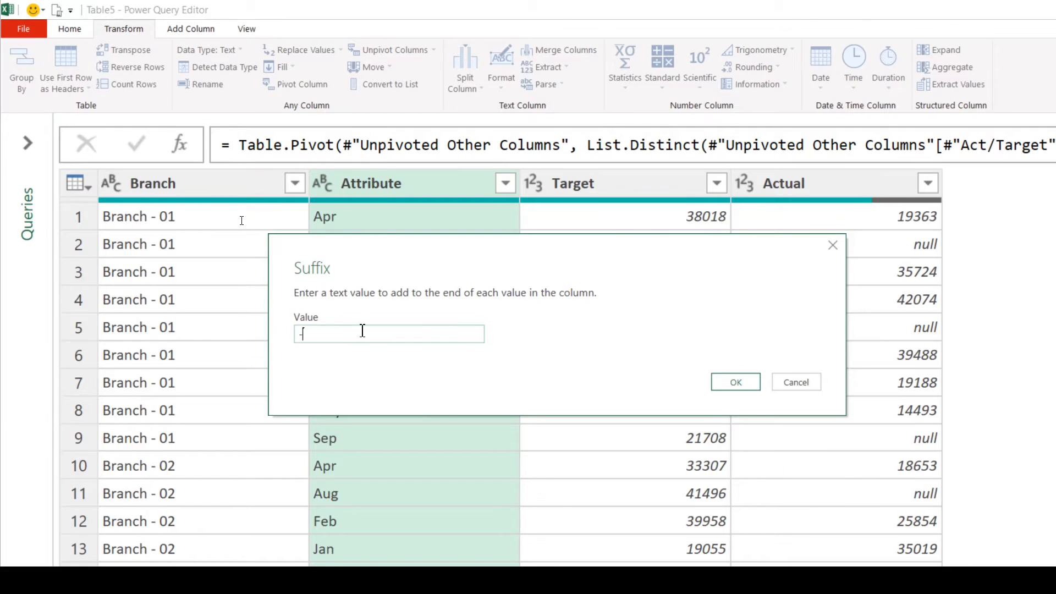
pyautogui.write('2020')
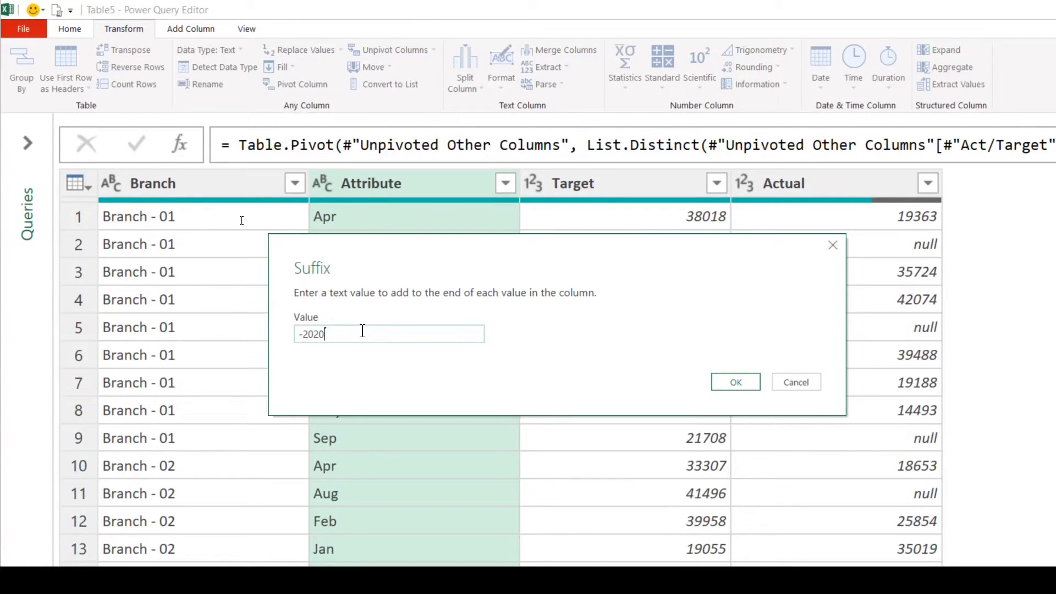
pyautogui.click(736, 381)
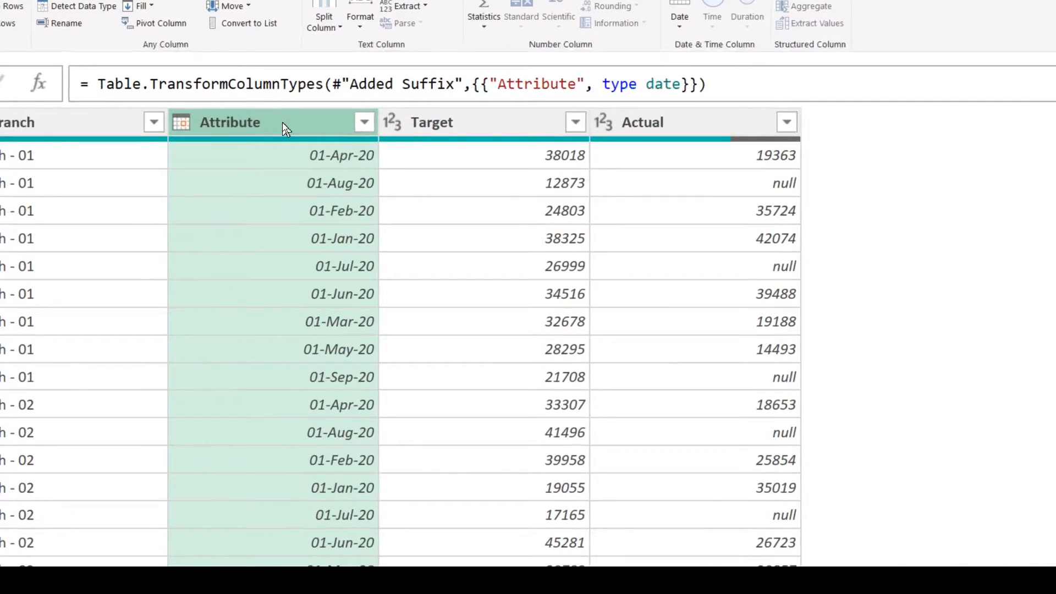
# - Convert each Attribute date to its month's last day, e.g. 30-Apr-20
pyautogui.rightClick(229, 122)
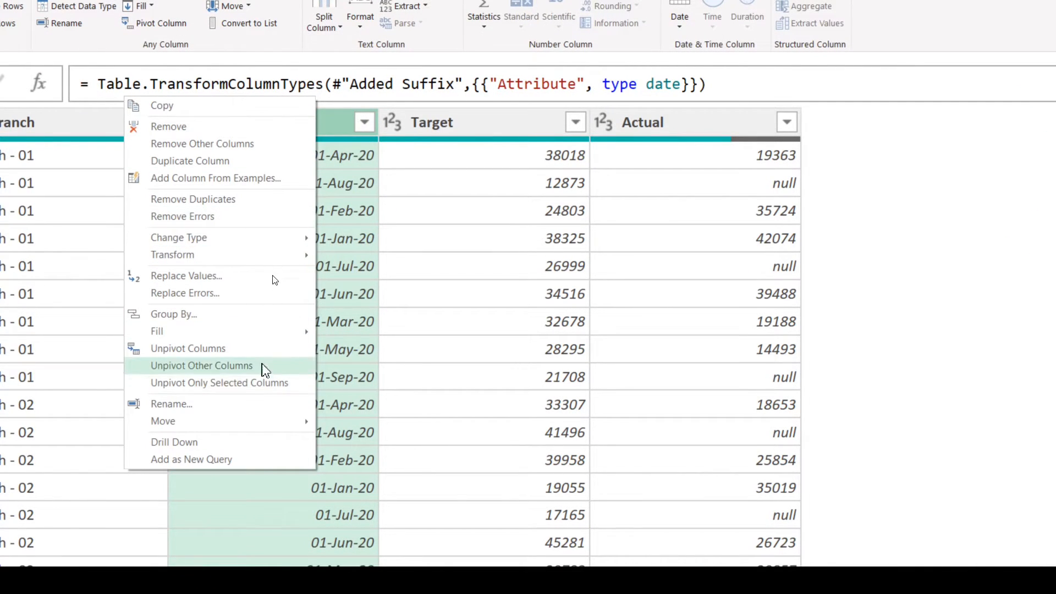
pyautogui.moveTo(280, 264)
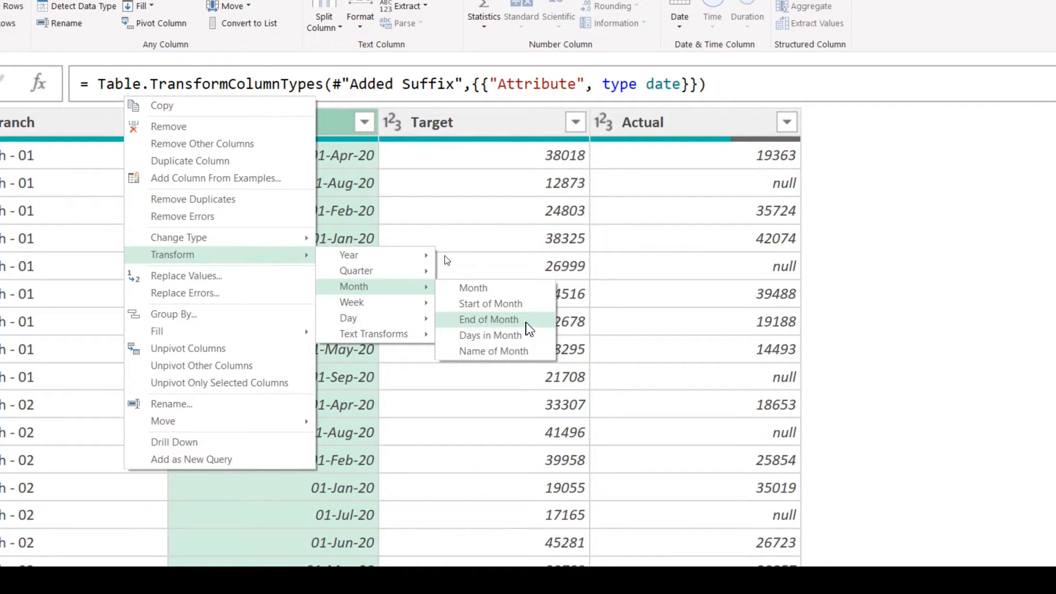
pyautogui.click(489, 320)
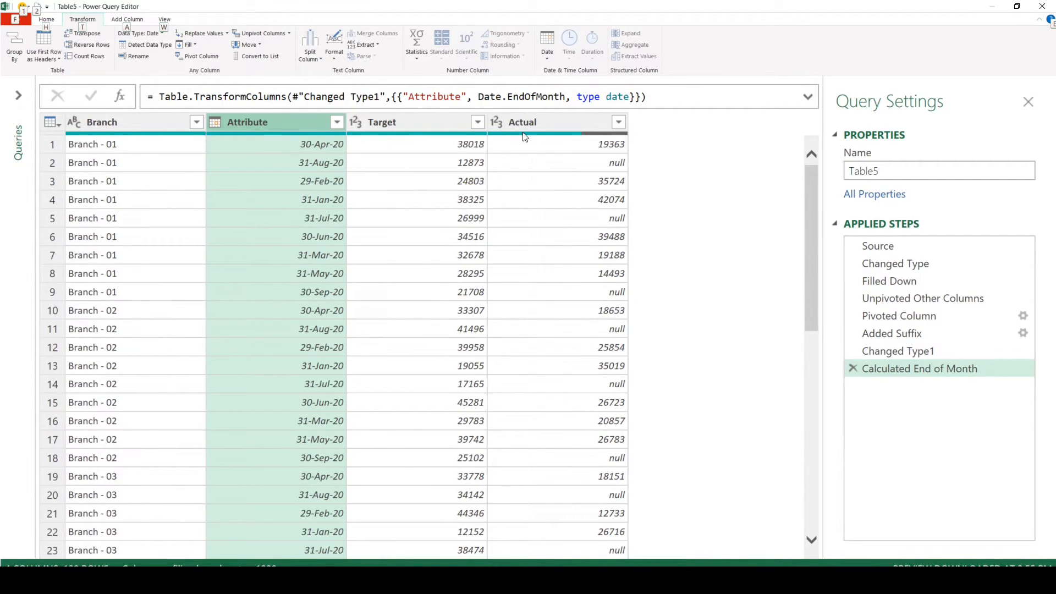
# - Filter out rows with null Actual values and select the Target and Actual columns
pyautogui.click(521, 122)
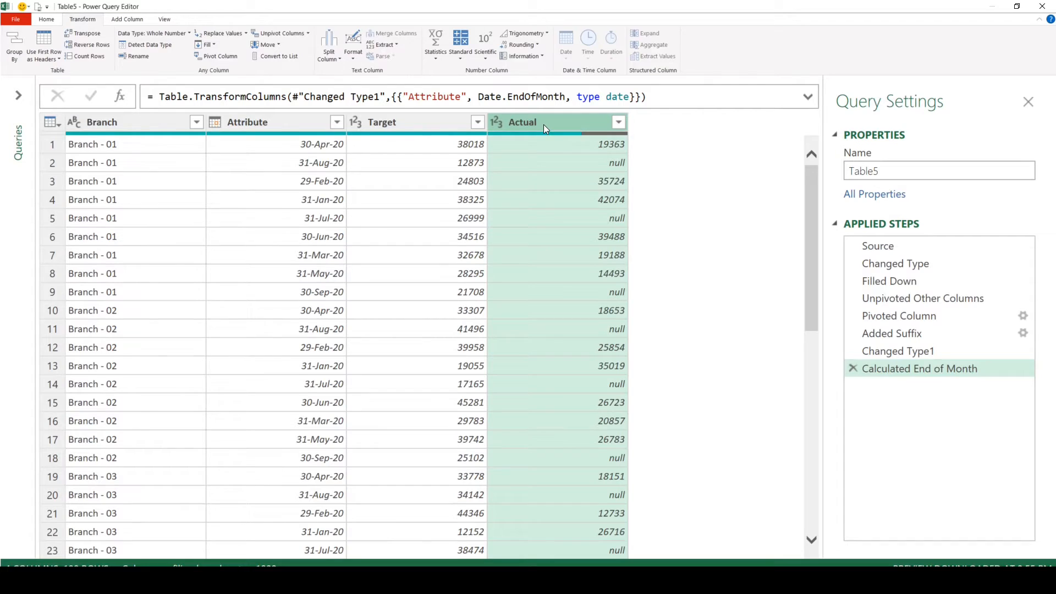
pyautogui.moveTo(596, 126)
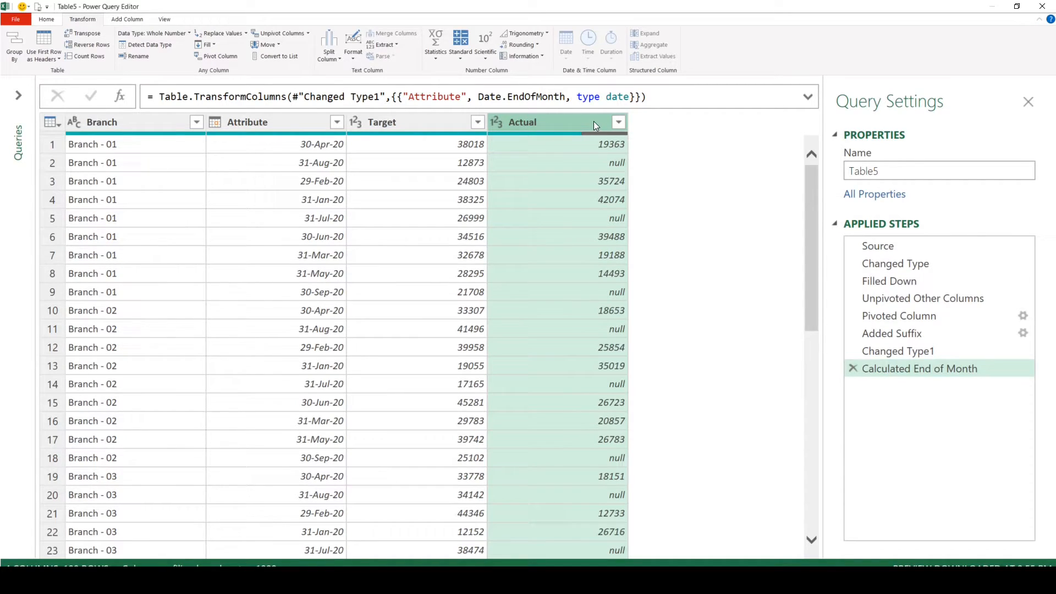
pyautogui.click(619, 123)
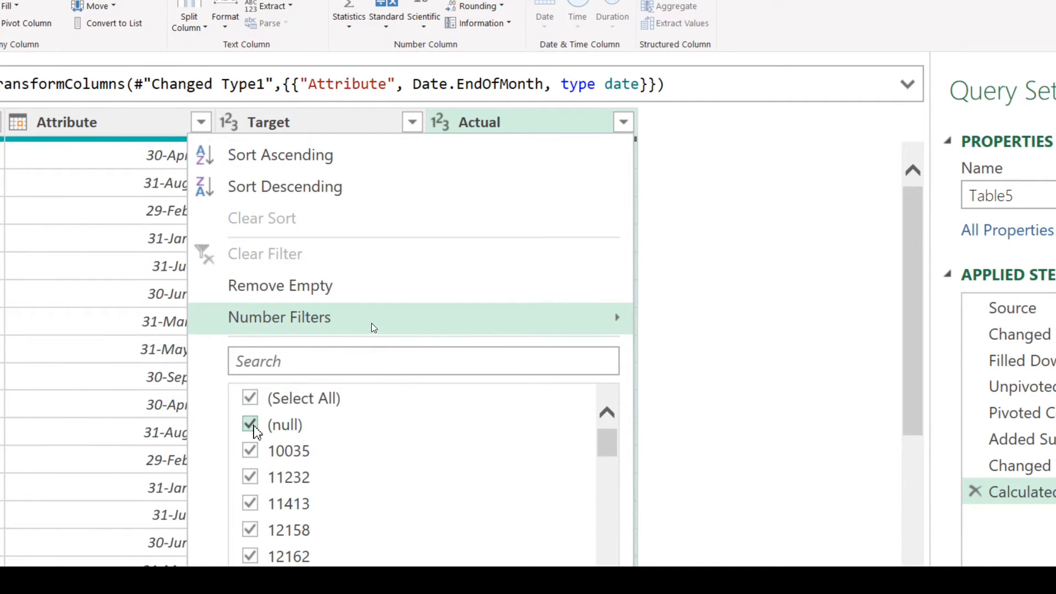
pyautogui.click(249, 425)
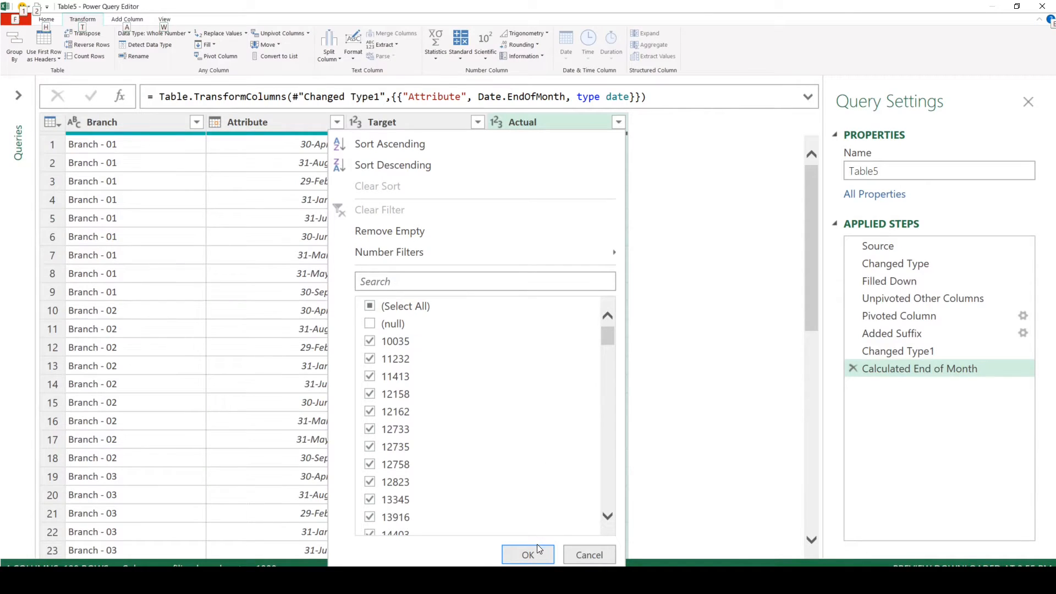
pyautogui.click(528, 554)
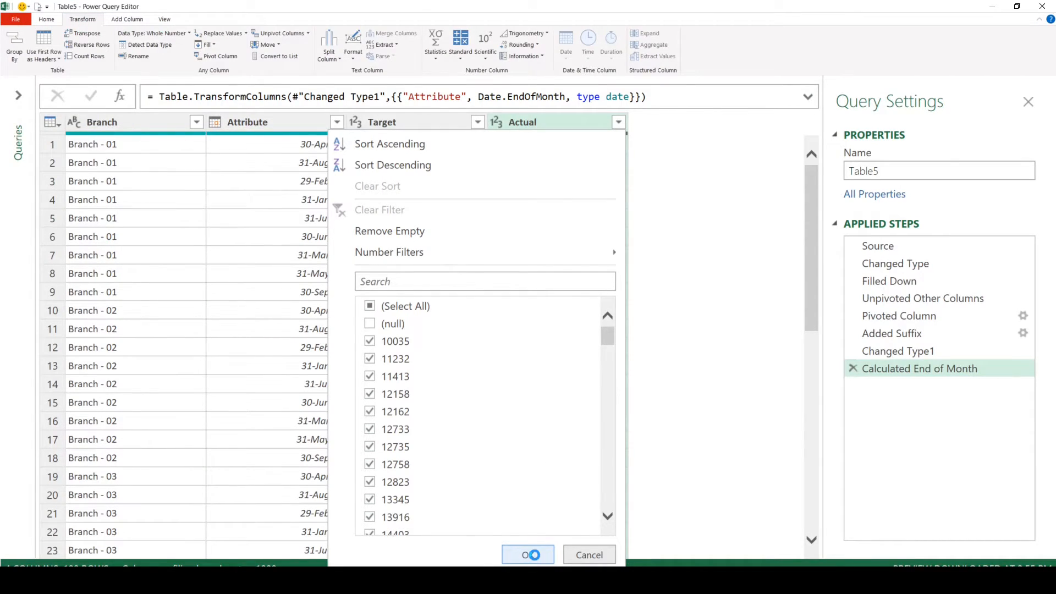
pyautogui.click(527, 555)
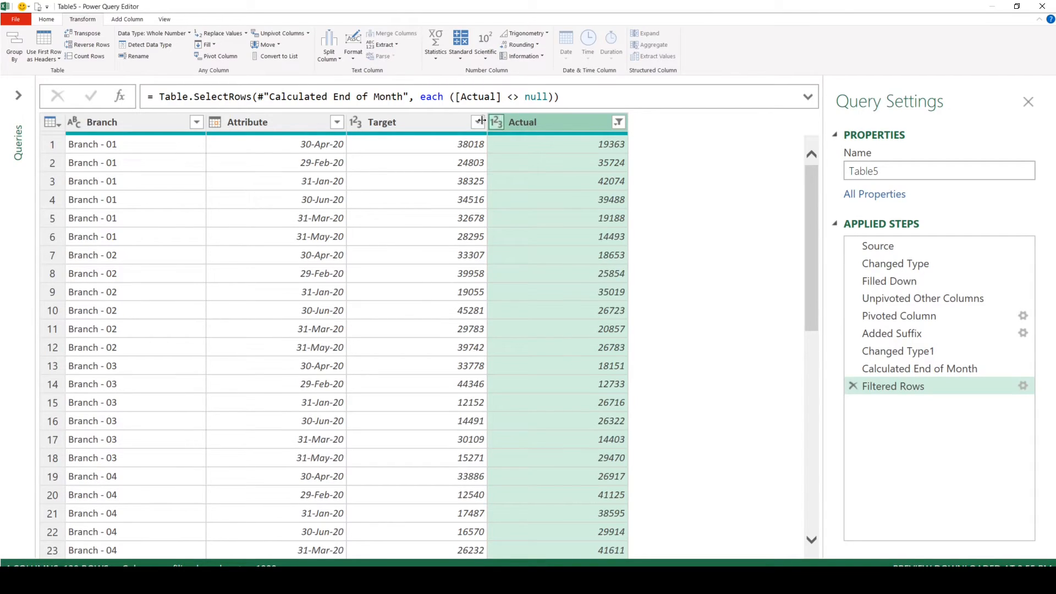
pyautogui.click(404, 122)
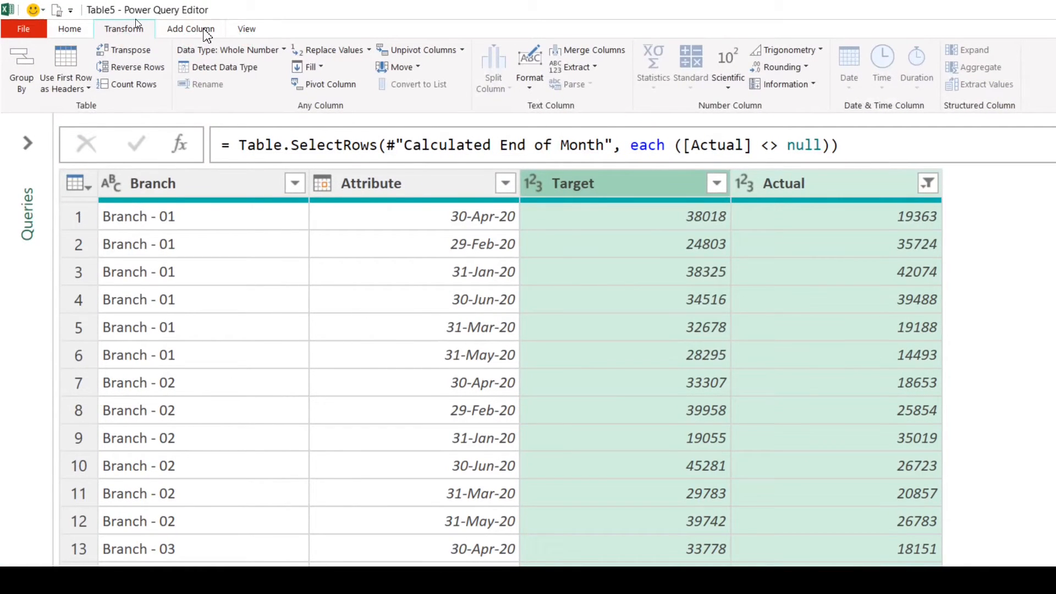
# - Add a Subtraction column computing Actual minus Target
pyautogui.click(190, 29)
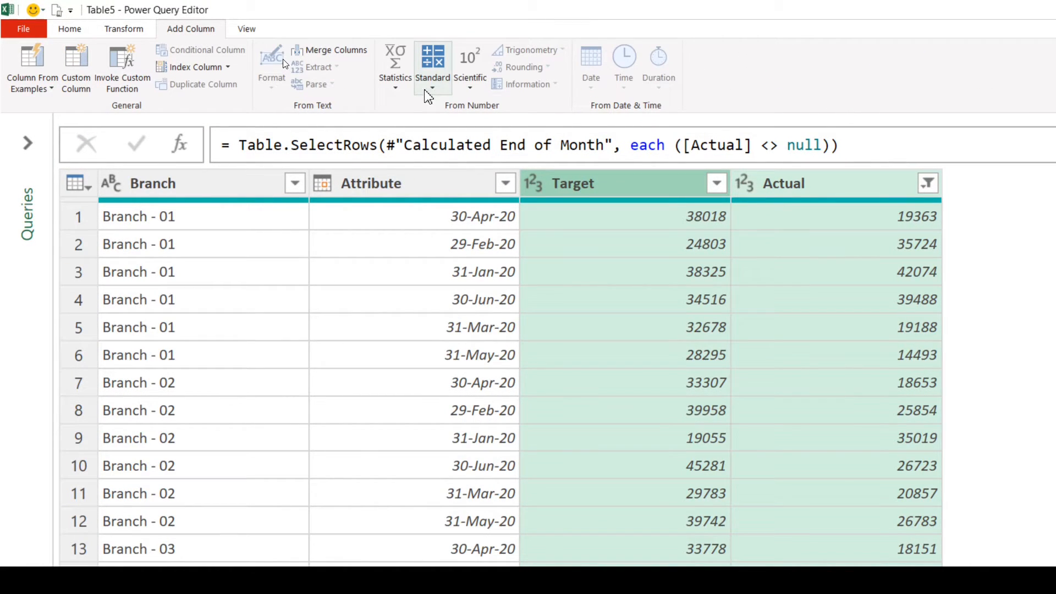
pyautogui.click(432, 66)
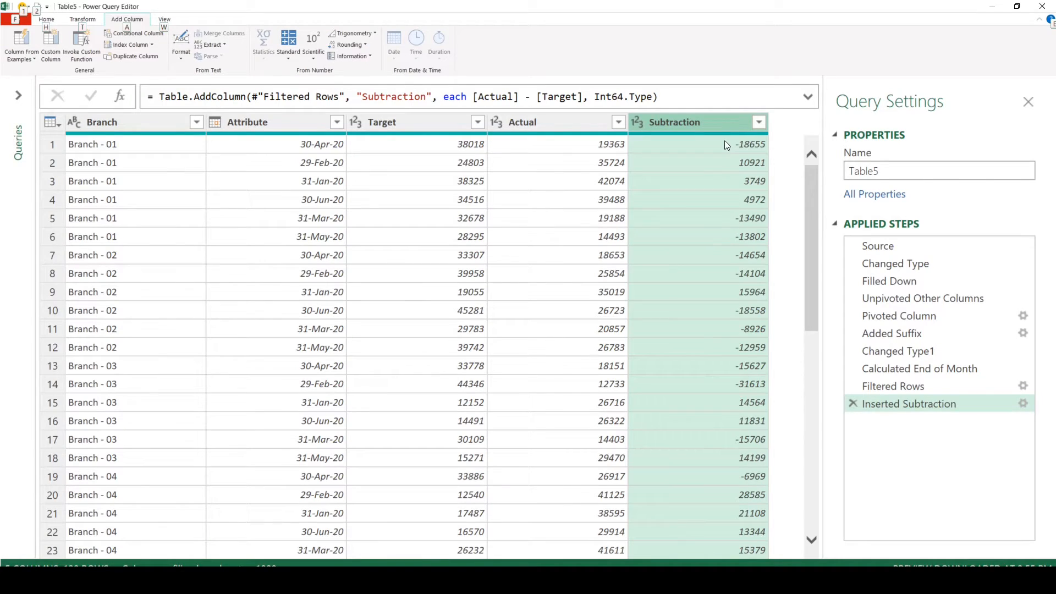
pyautogui.moveTo(539, 158)
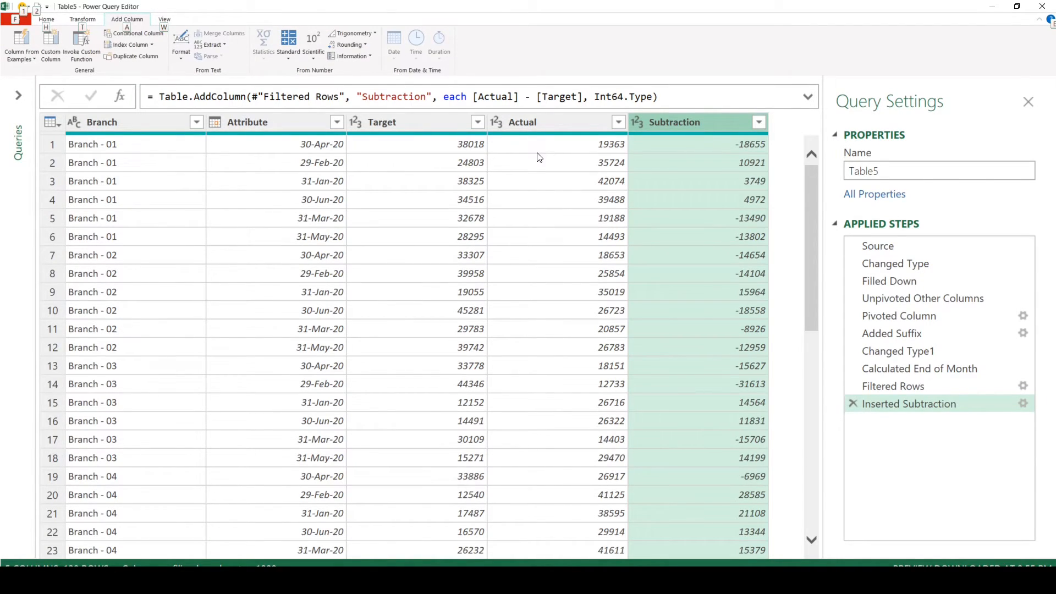
pyautogui.moveTo(618, 153)
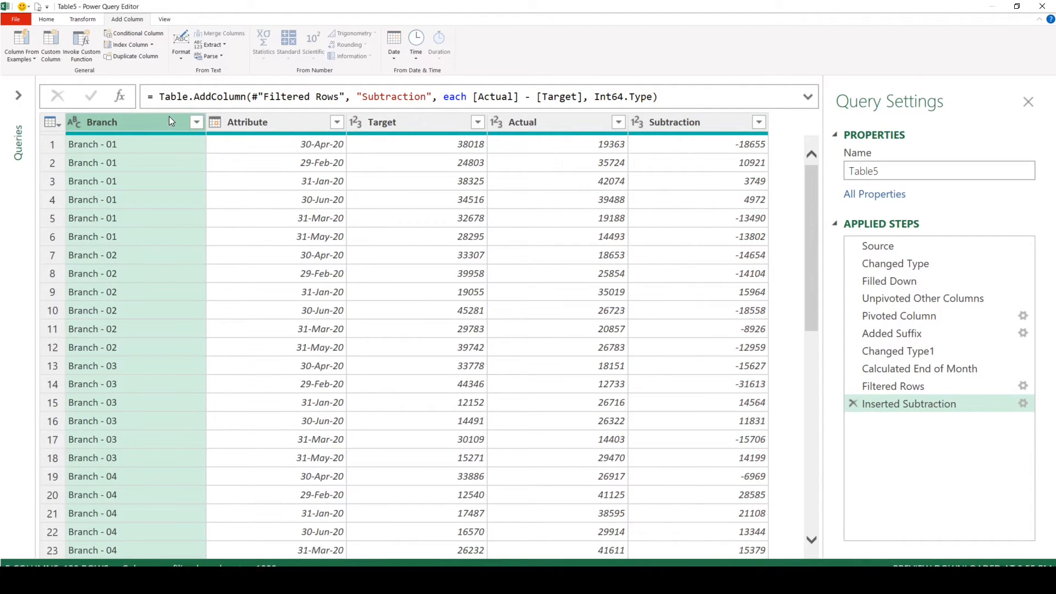
# - Rename the Attribute column to Month and Subtraction to 'Actual vs Target'
pyautogui.click(246, 122)
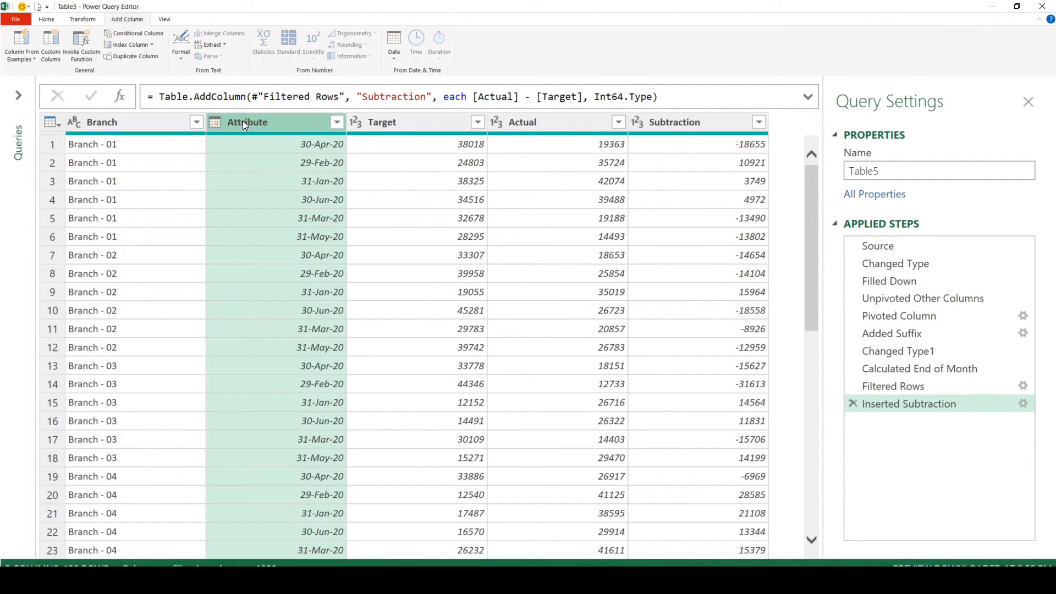
pyautogui.doubleClick(247, 122)
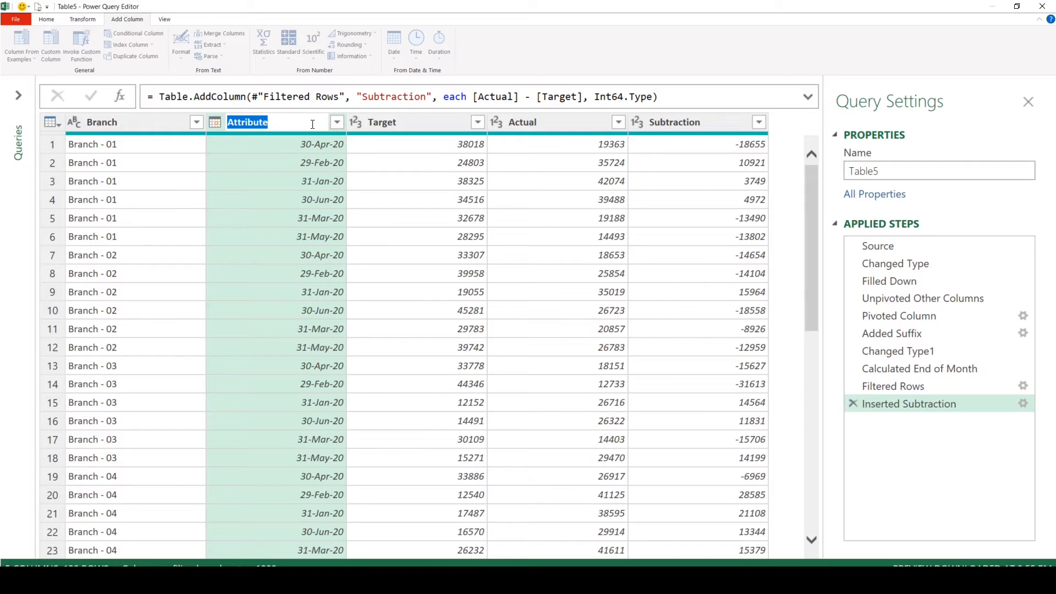
pyautogui.write('Month')
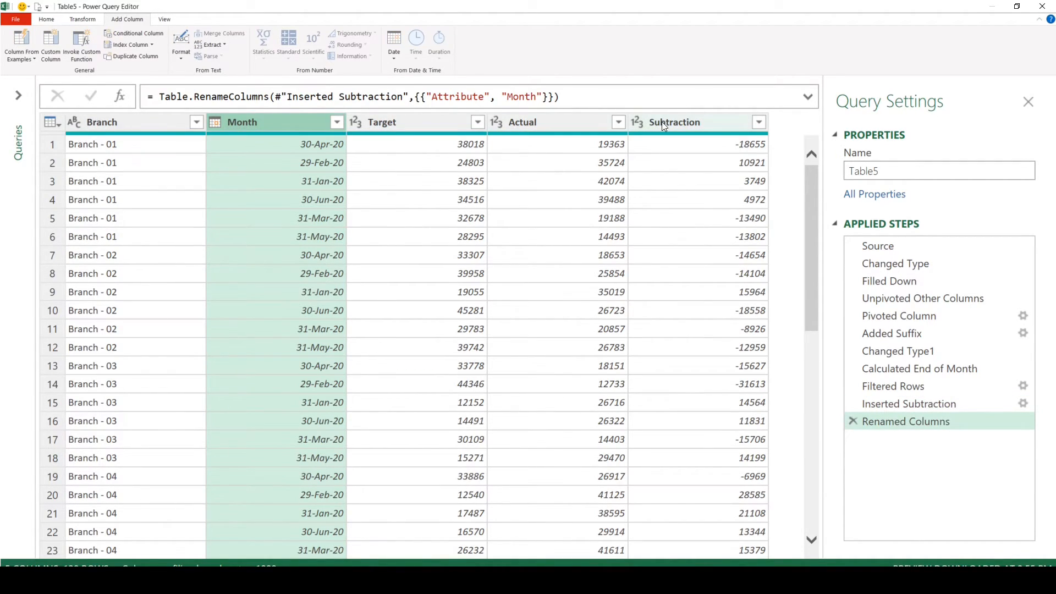
pyautogui.doubleClick(674, 122)
pyautogui.write('Actual')
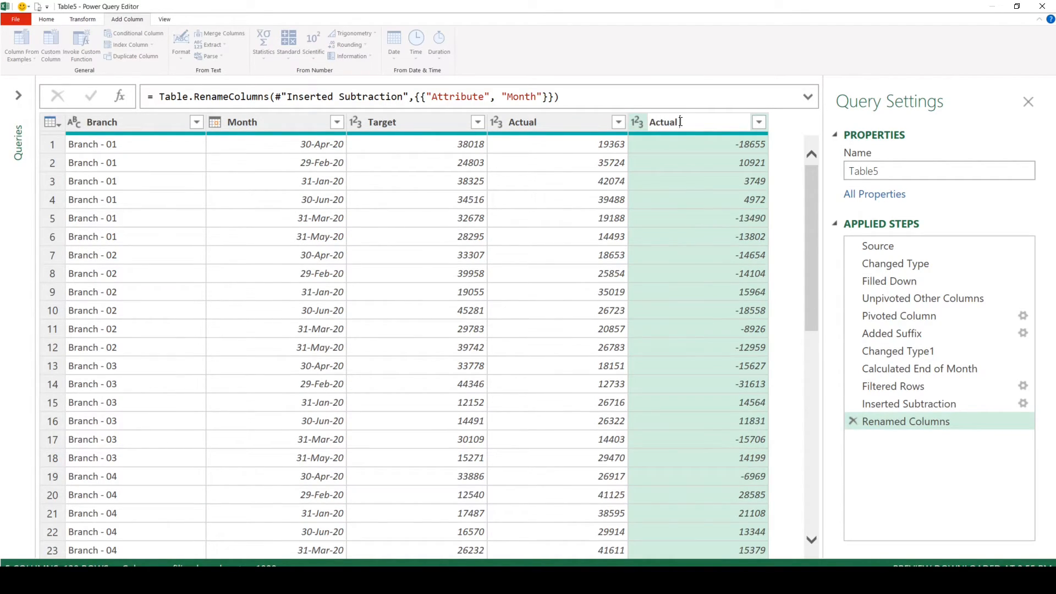
pyautogui.write('vs Target')
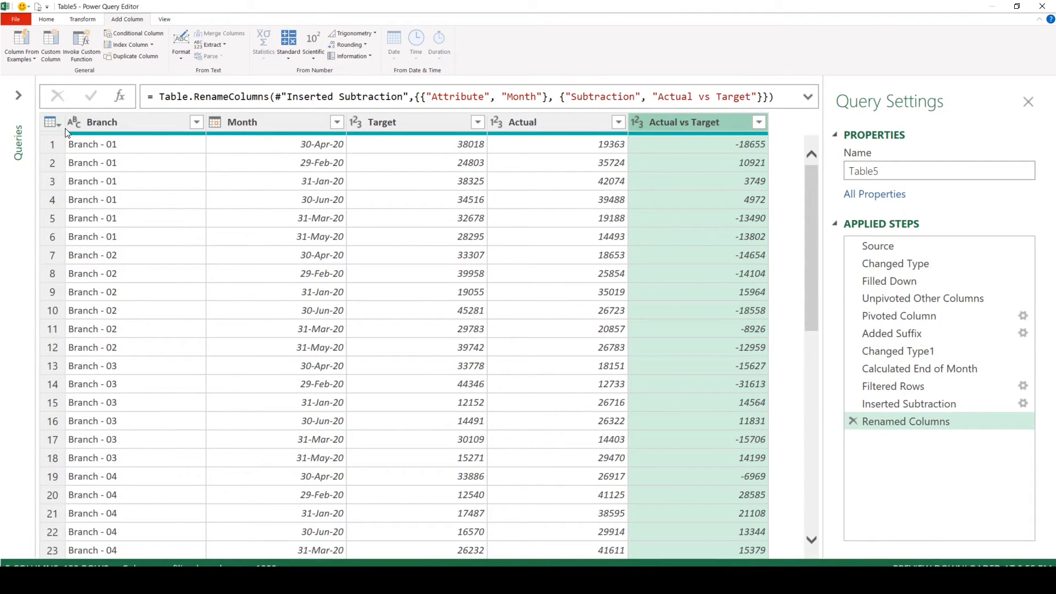
pyautogui.moveTo(121, 123)
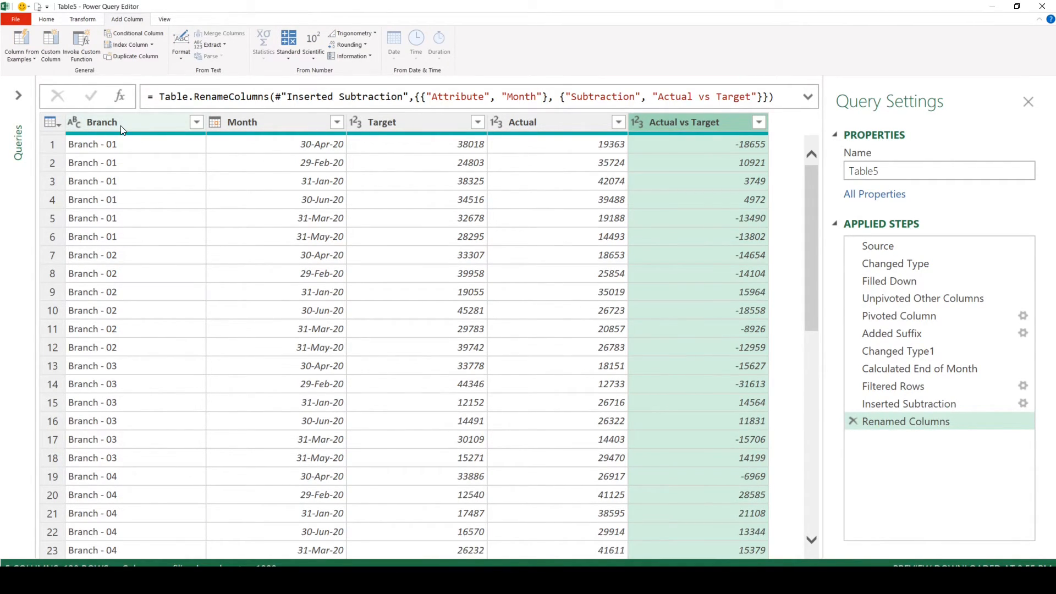
pyautogui.moveTo(684, 132)
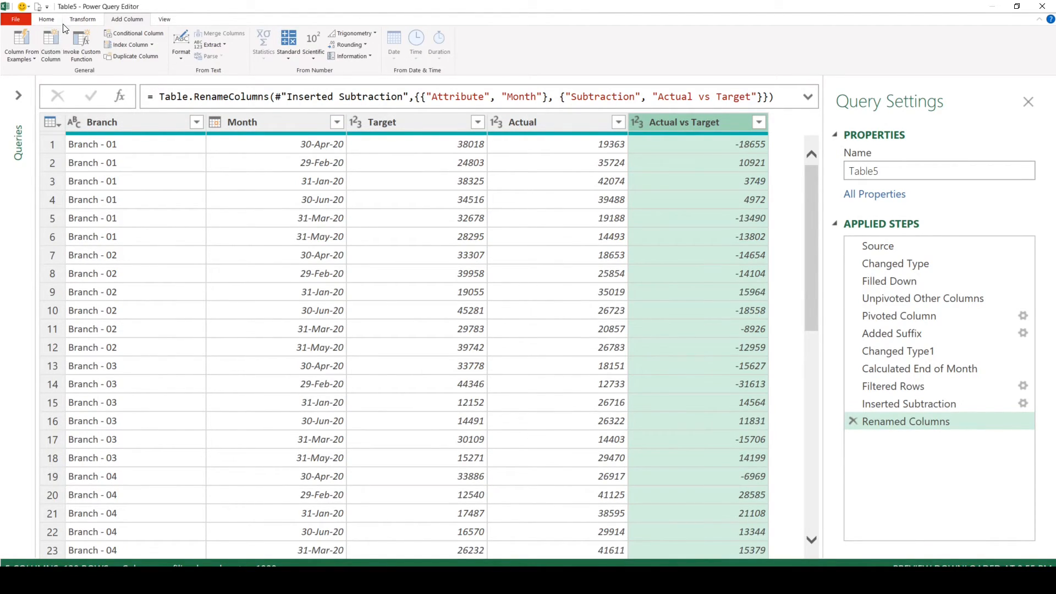
pyautogui.click(46, 18)
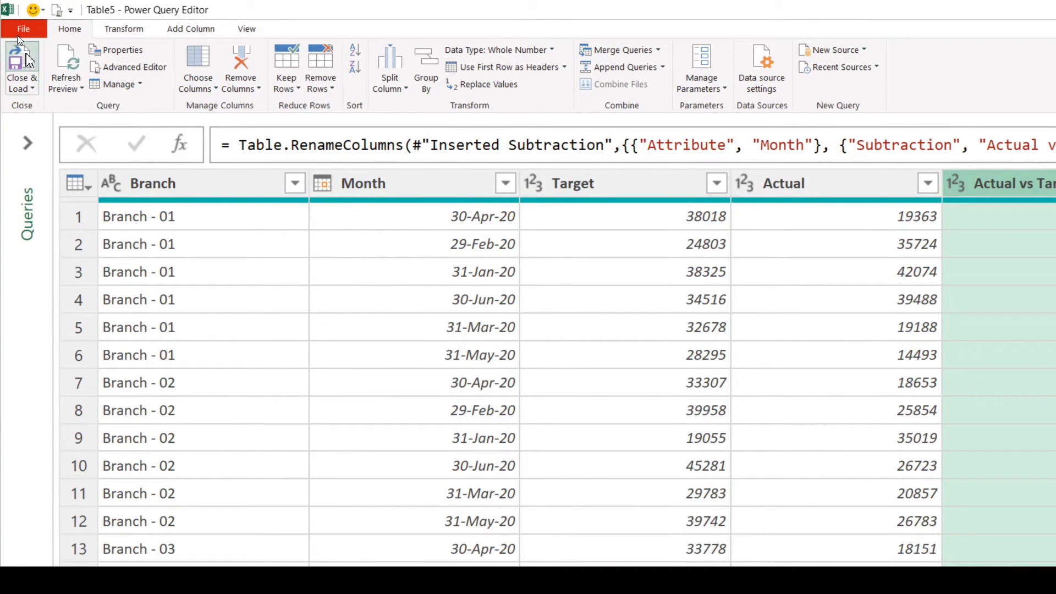
# - Close & Load the query to a table, then review the Actual vs Target values without filtering
pyautogui.click(22, 63)
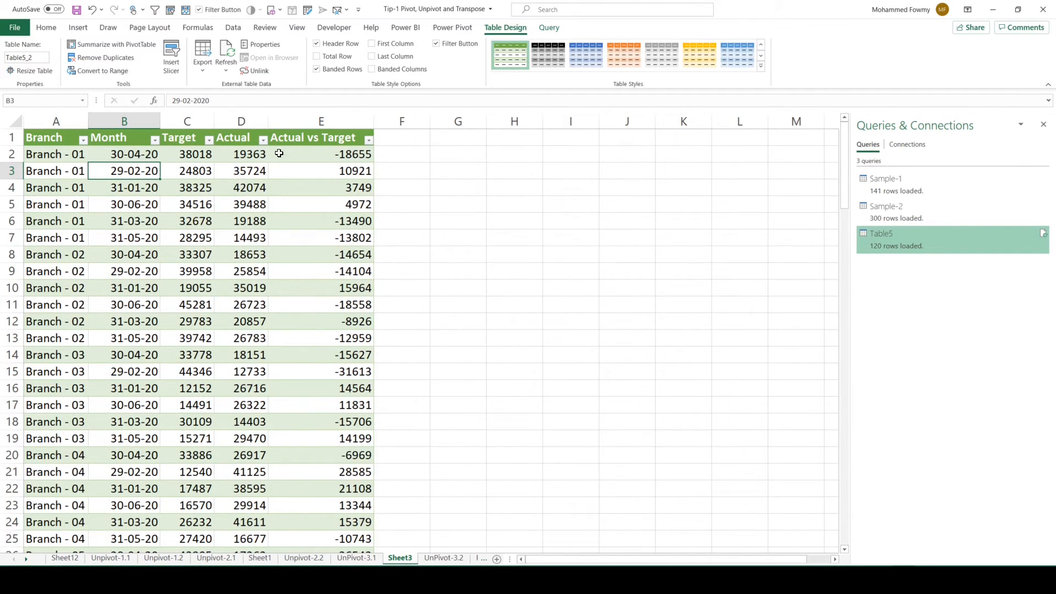
pyautogui.click(241, 170)
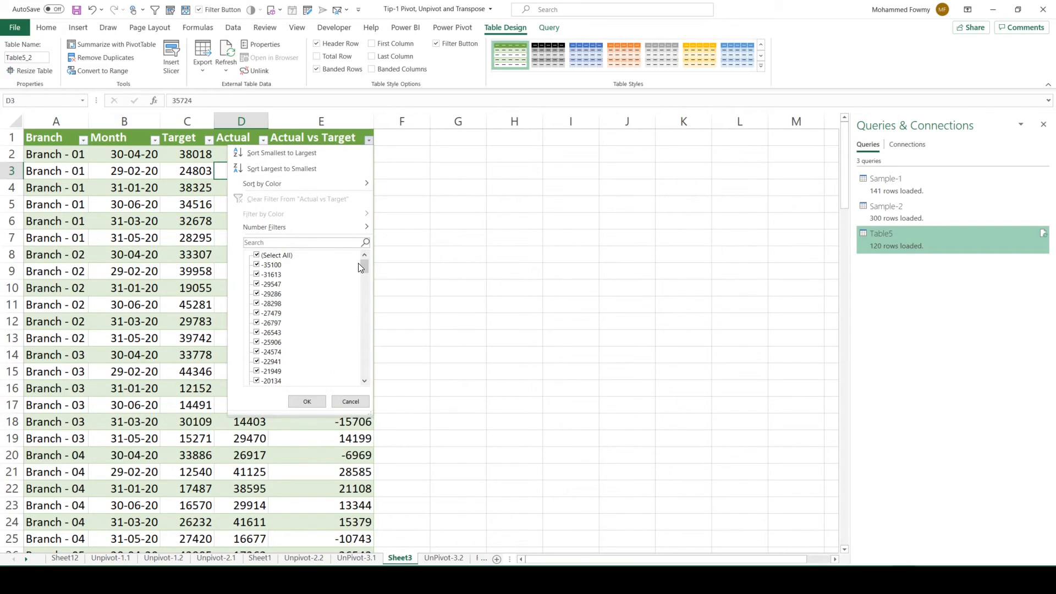
pyautogui.scroll(-3)
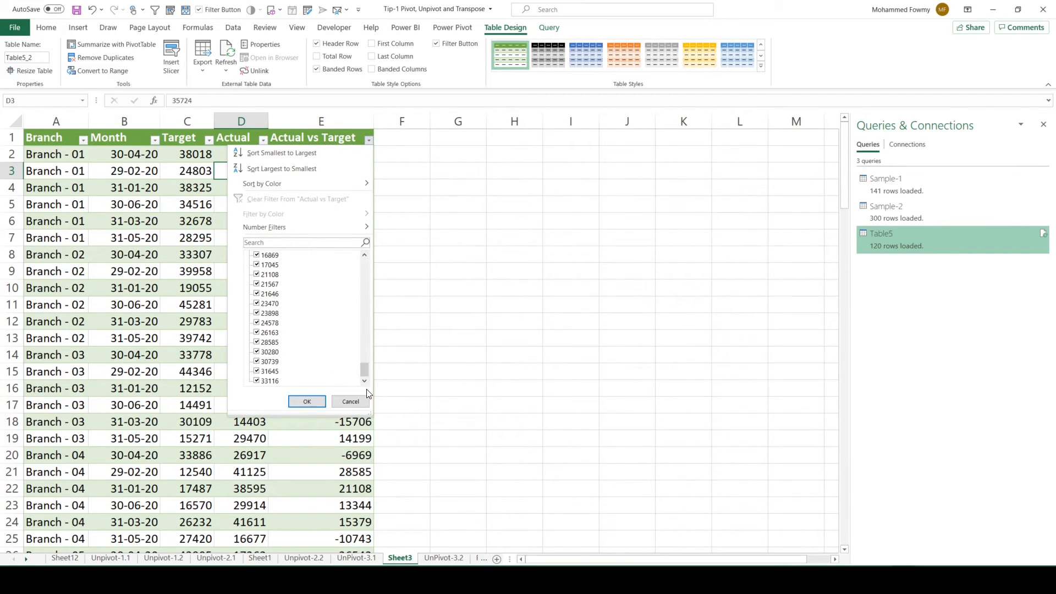
pyautogui.click(307, 401)
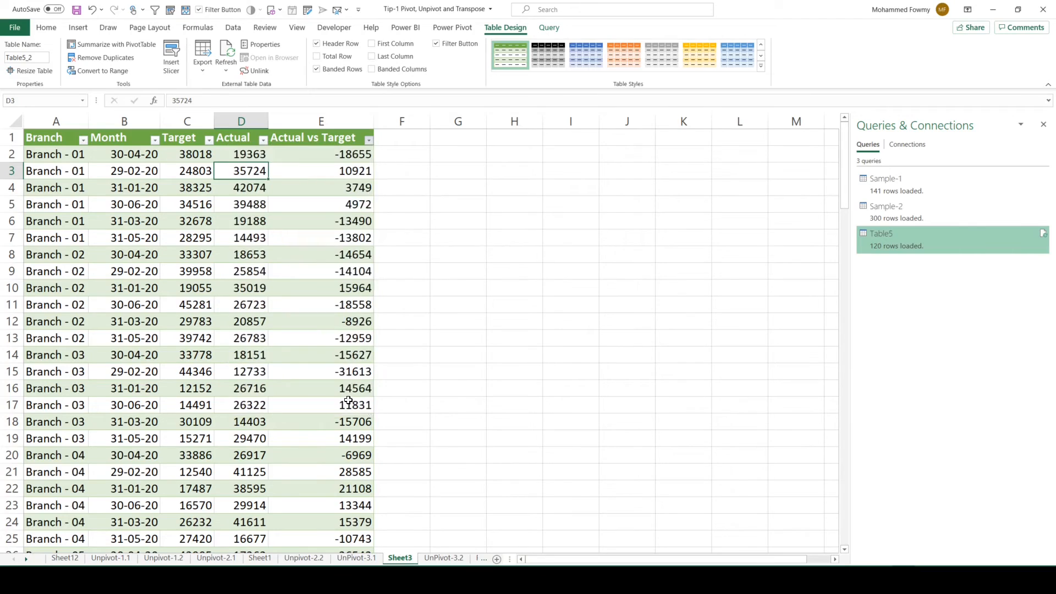
pyautogui.click(187, 238)
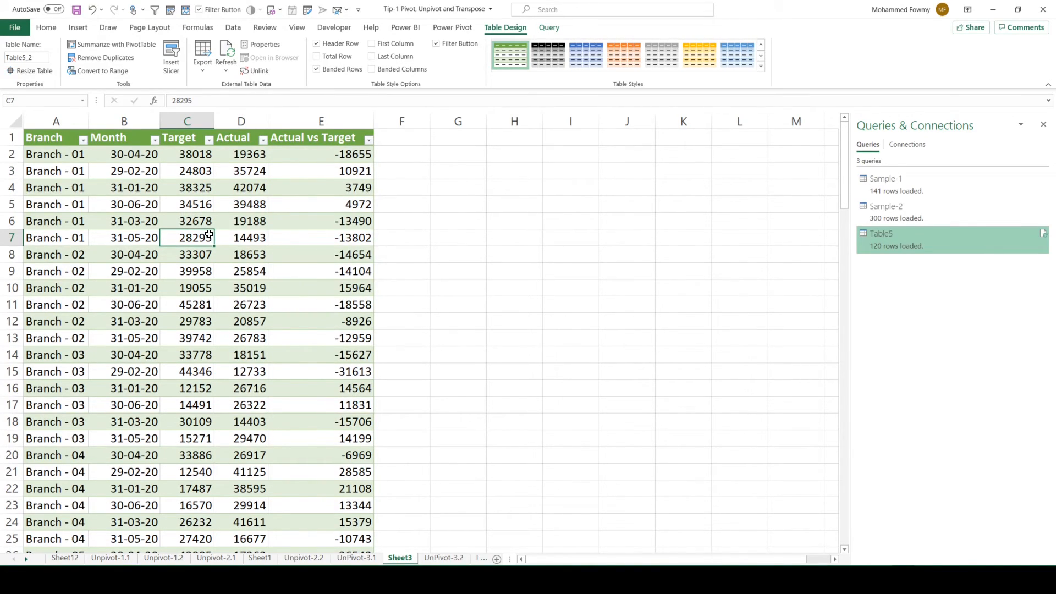